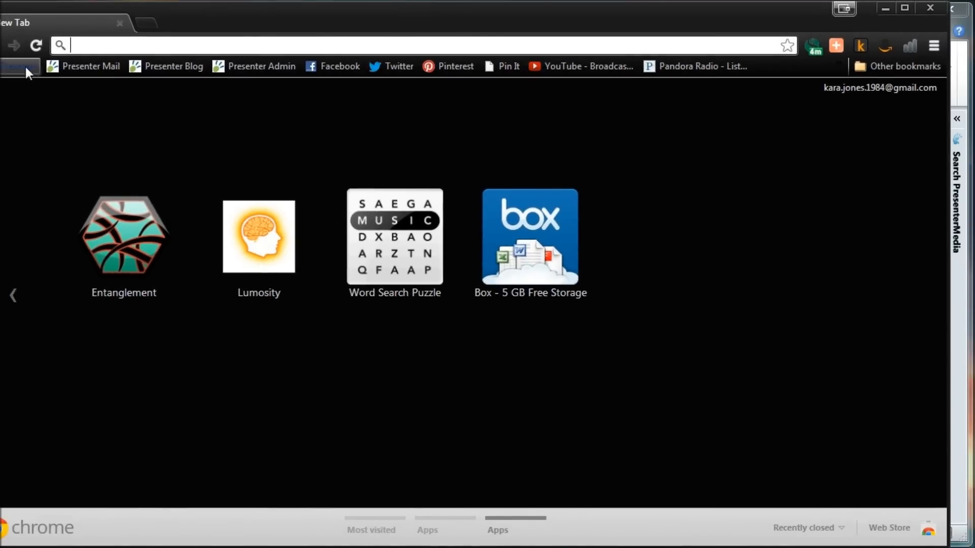
Search PresenterMedia for 'identity' video backgrounds and open the Identity Recognition result.
{"action": "left_click", "coordinate": [19, 66]}
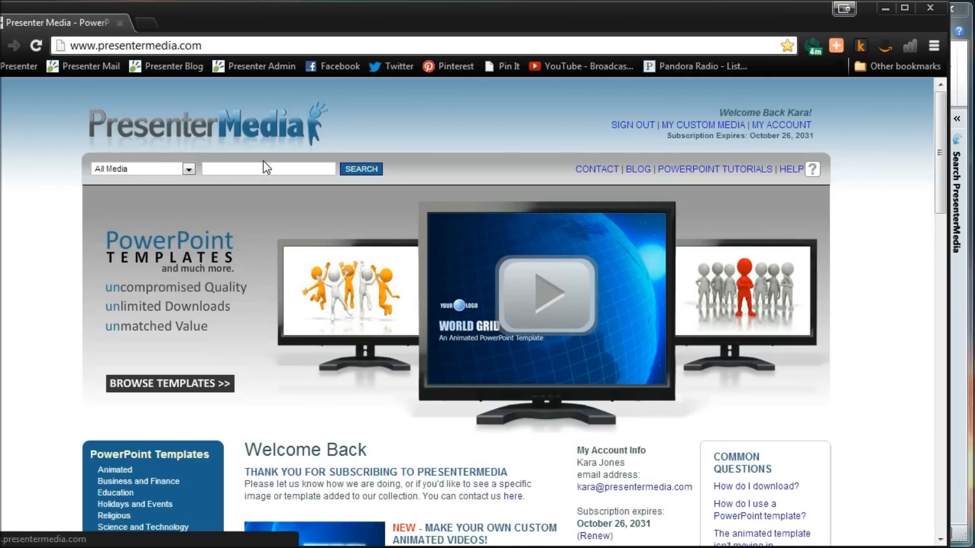
{"action": "left_click", "coordinate": [188, 168]}
{"action": "type", "text": "ide"}
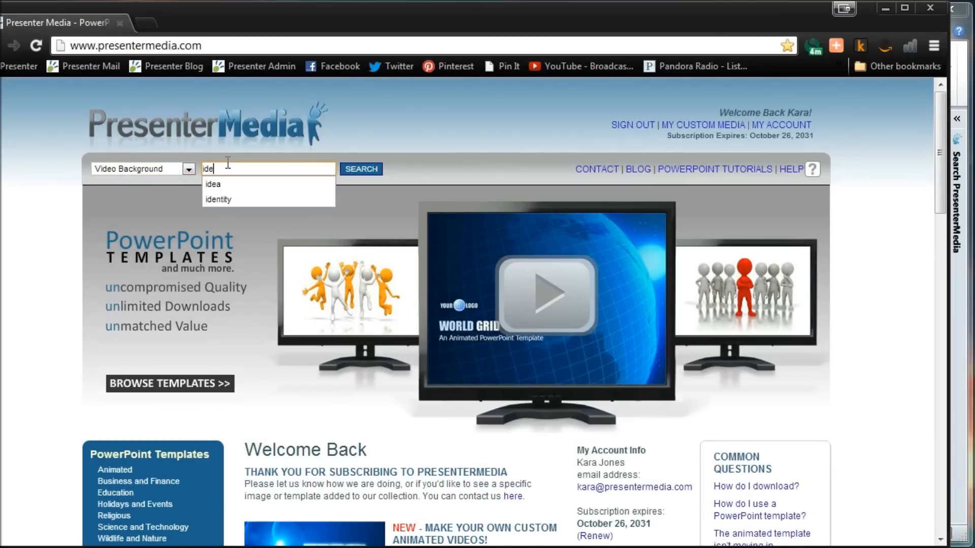
{"action": "left_click", "coordinate": [218, 200]}
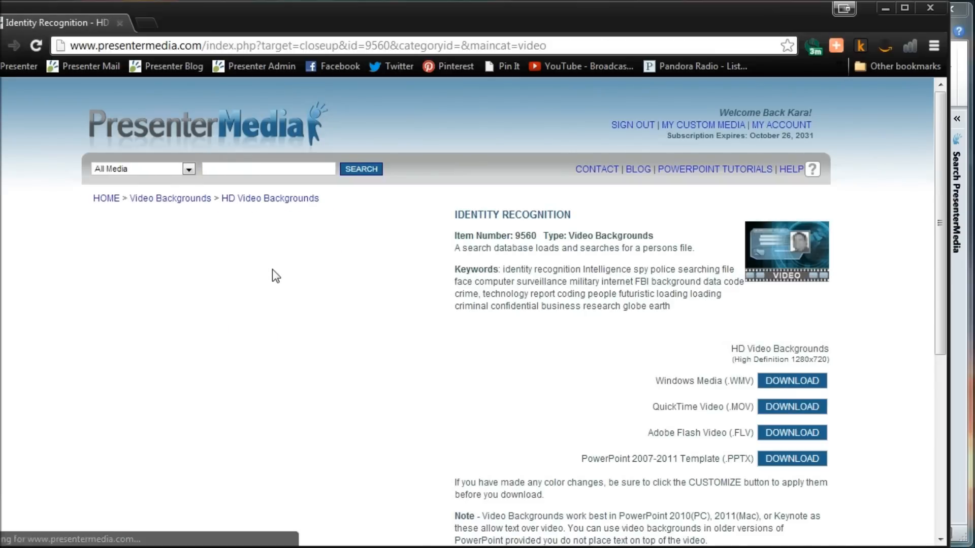
{"action": "left_click", "coordinate": [791, 380]}
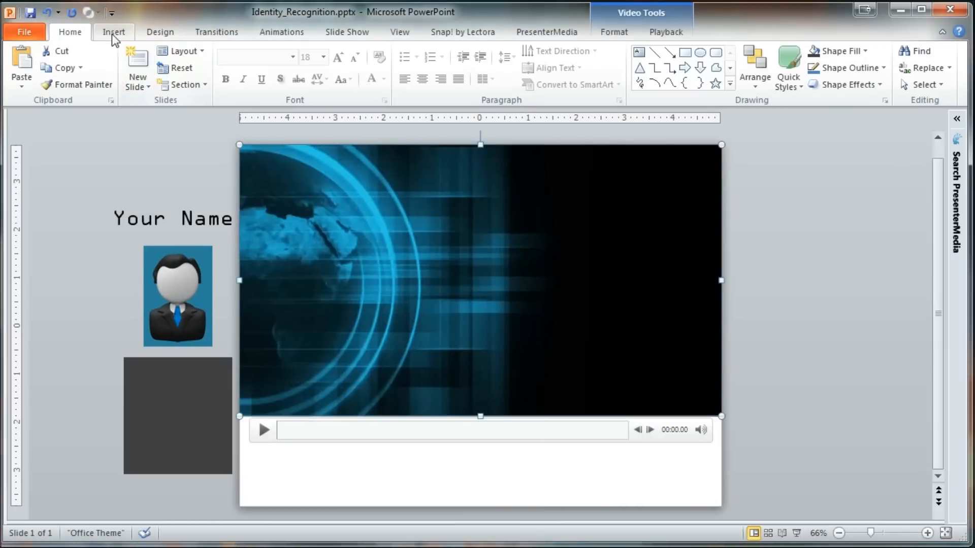
{"action": "left_click", "coordinate": [113, 31]}
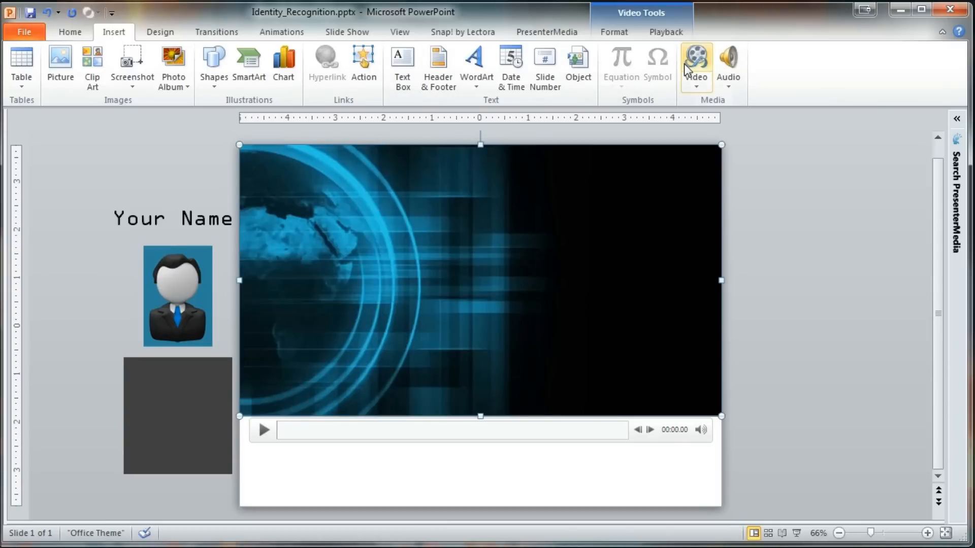
{"action": "mouse_move", "coordinate": [658, 227]}
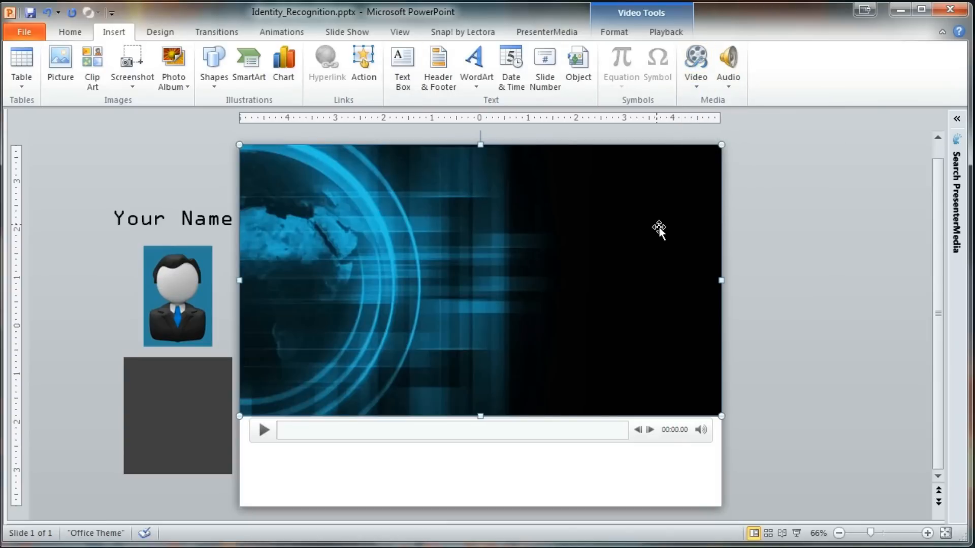
{"action": "mouse_move", "coordinate": [892, 336]}
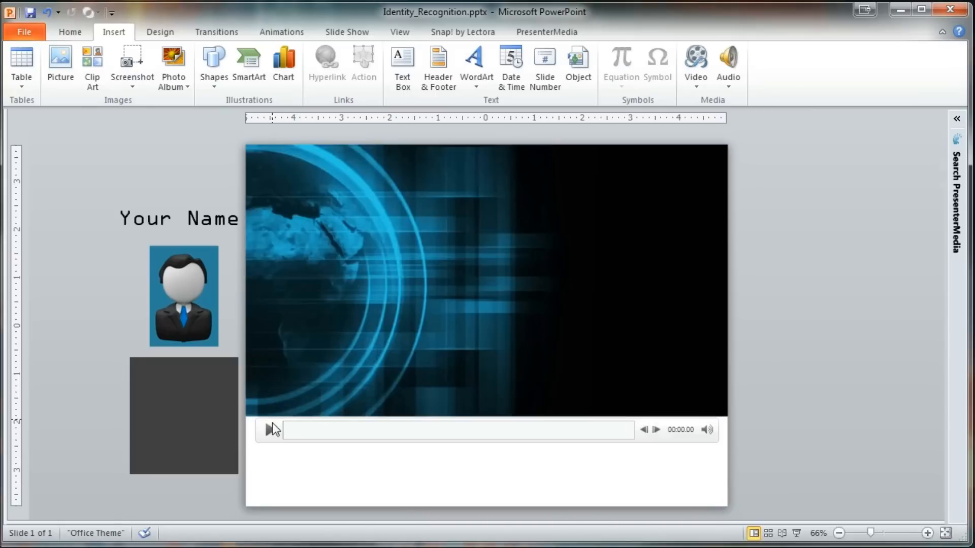
{"action": "left_click", "coordinate": [263, 429]}
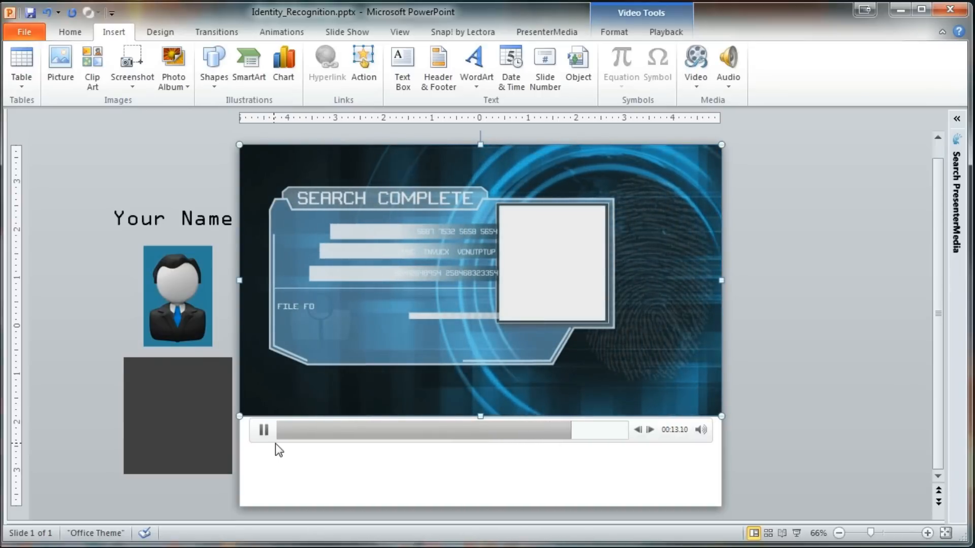
{"action": "left_click", "coordinate": [263, 429]}
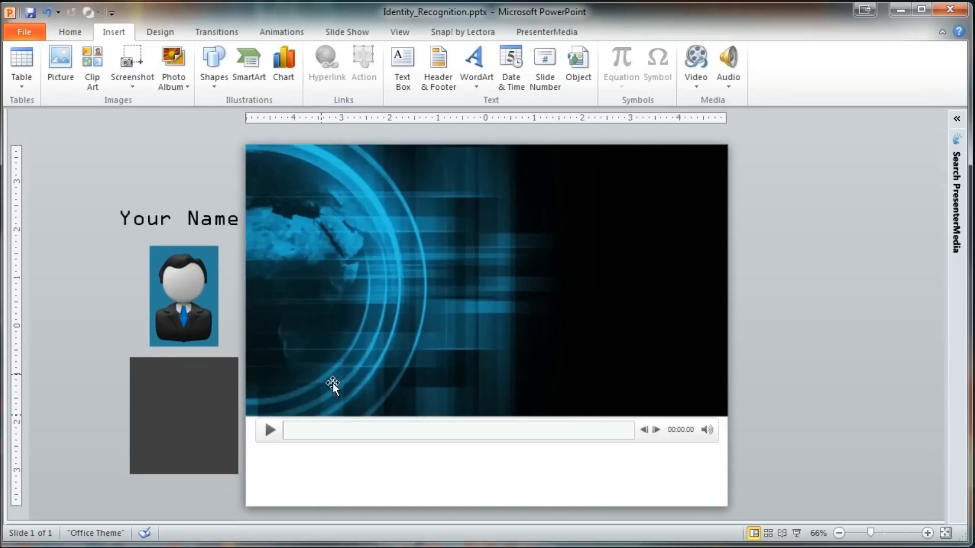
{"action": "left_click", "coordinate": [348, 429]}
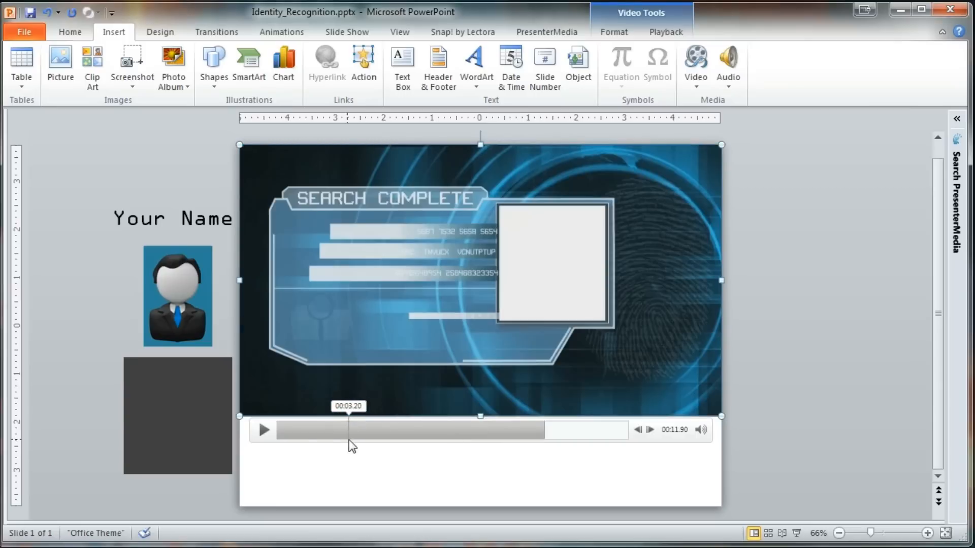
{"action": "mouse_move", "coordinate": [311, 311]}
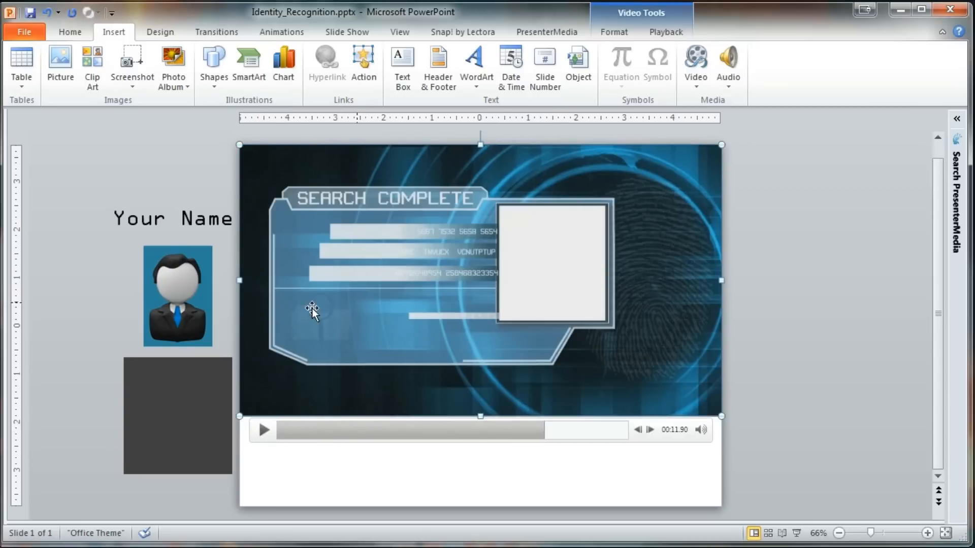
{"action": "mouse_move", "coordinate": [180, 317]}
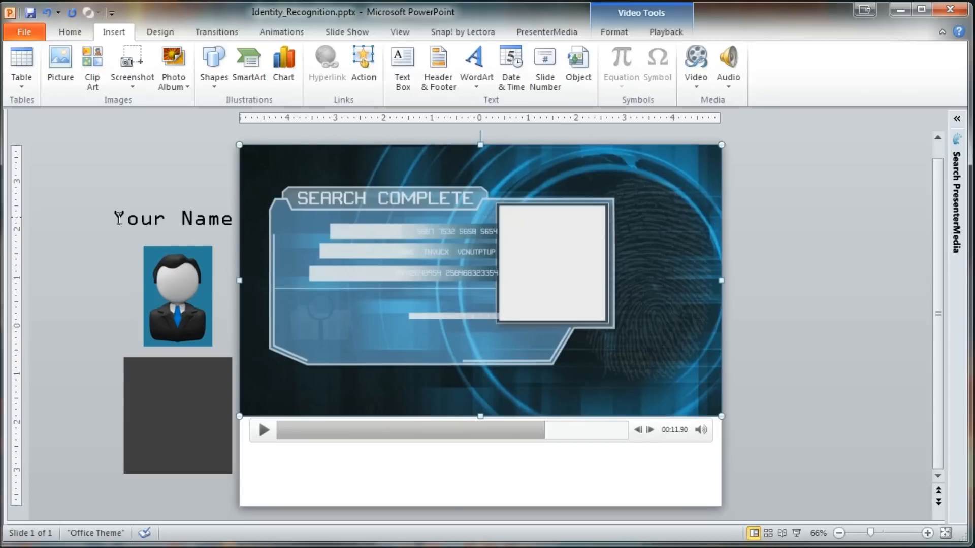
{"action": "left_click", "coordinate": [180, 218]}
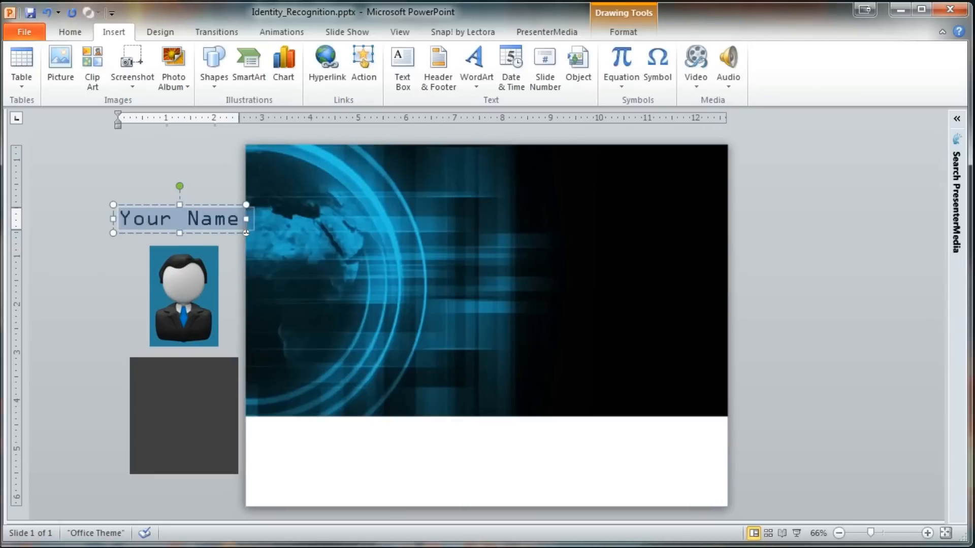
{"action": "left_click", "coordinate": [81, 241]}
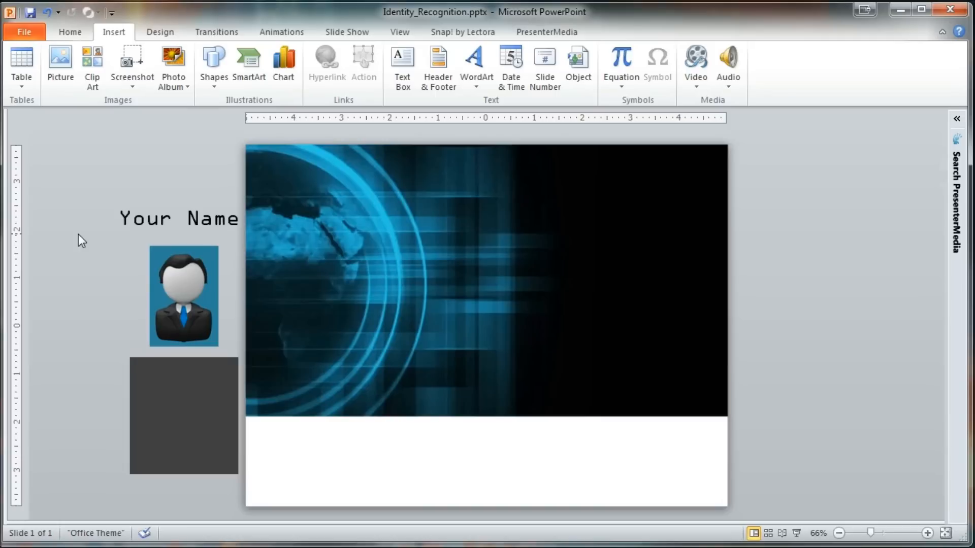
{"action": "mouse_move", "coordinate": [171, 393]}
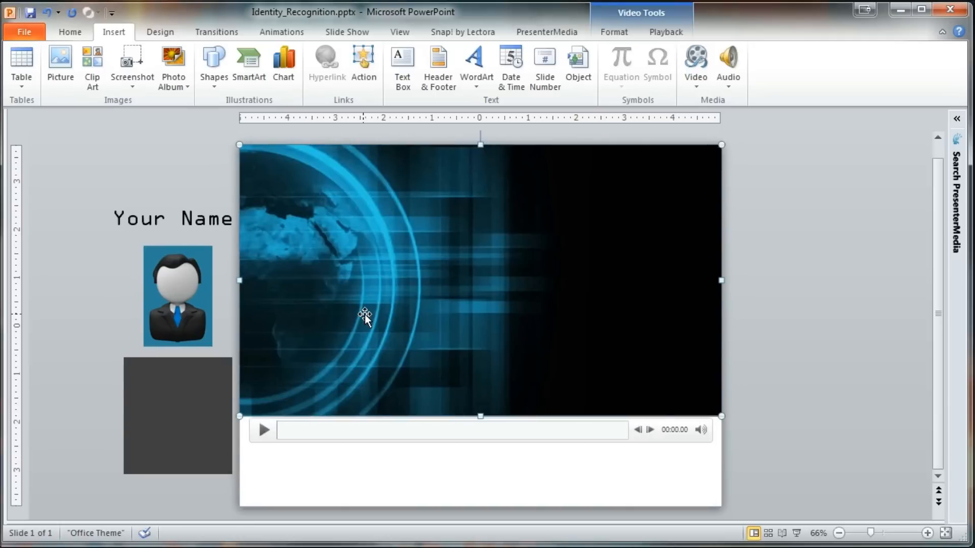
{"action": "mouse_move", "coordinate": [377, 345]}
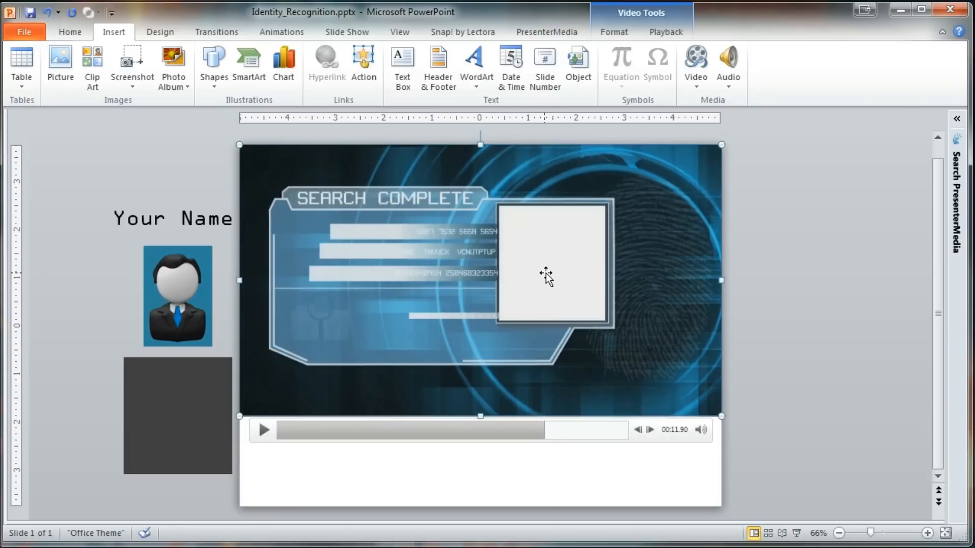
{"action": "mouse_move", "coordinate": [532, 274]}
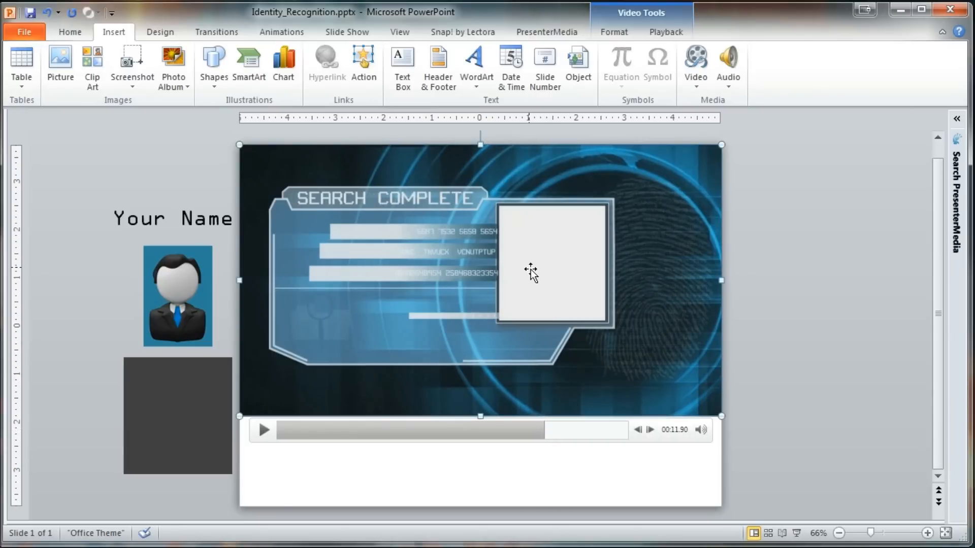
Set the video's poster frame to the current Search Complete frame.
{"action": "left_click", "coordinate": [613, 32]}
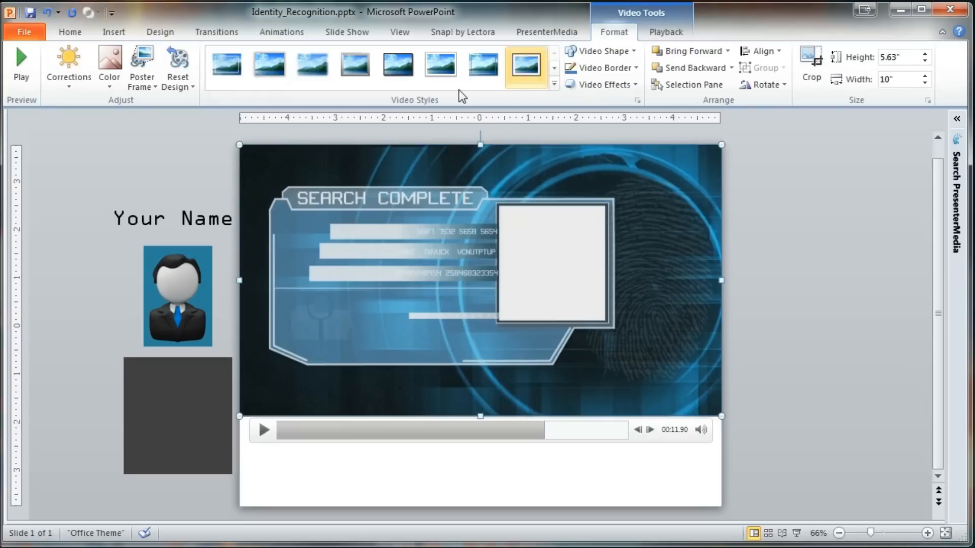
{"action": "left_click", "coordinate": [141, 66]}
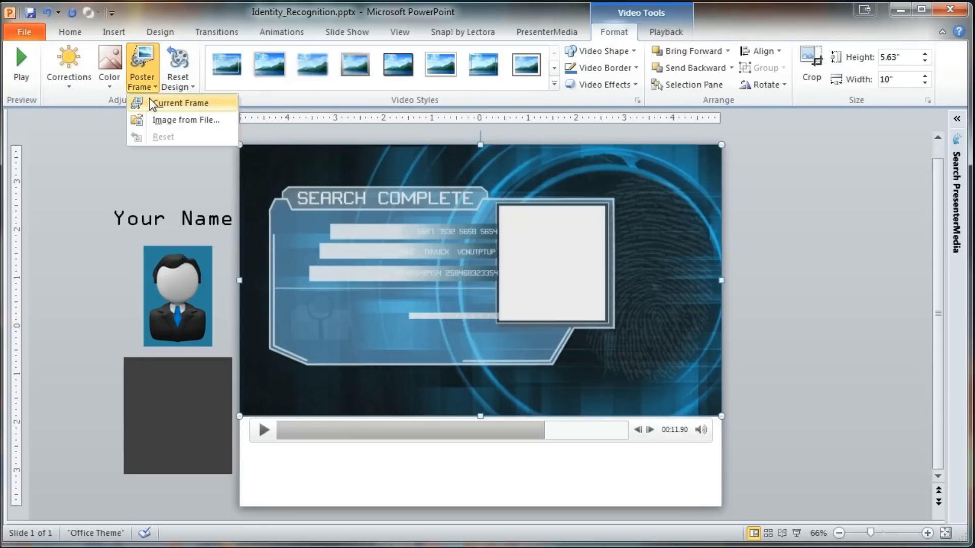
{"action": "mouse_move", "coordinate": [152, 106]}
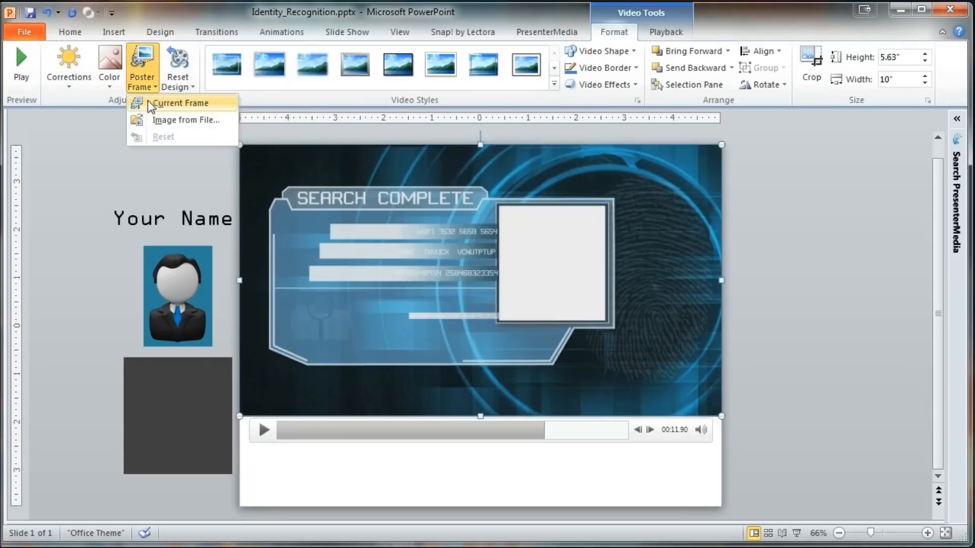
{"action": "left_click", "coordinate": [180, 102]}
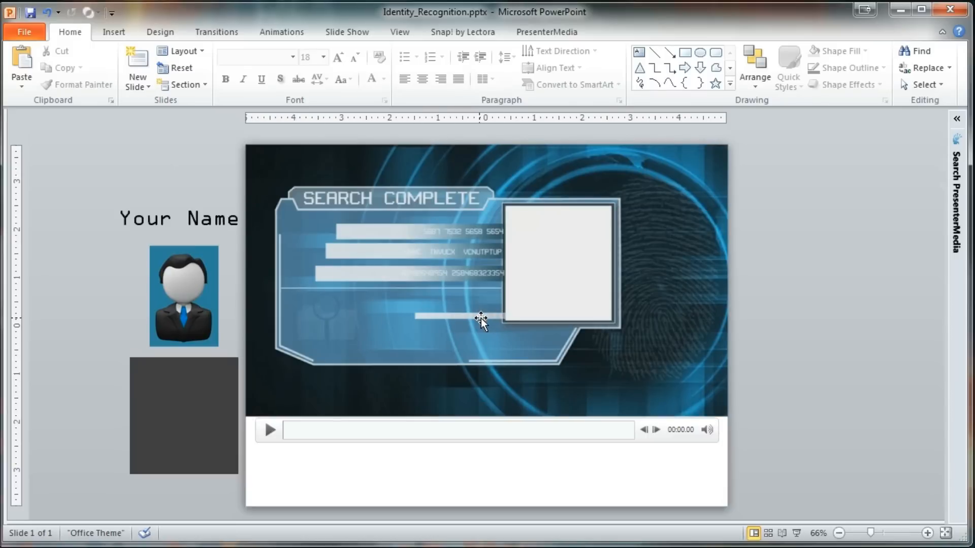
Place the grey box and a portrait copy in the photo frame and select both.
{"action": "left_click", "coordinate": [183, 415]}
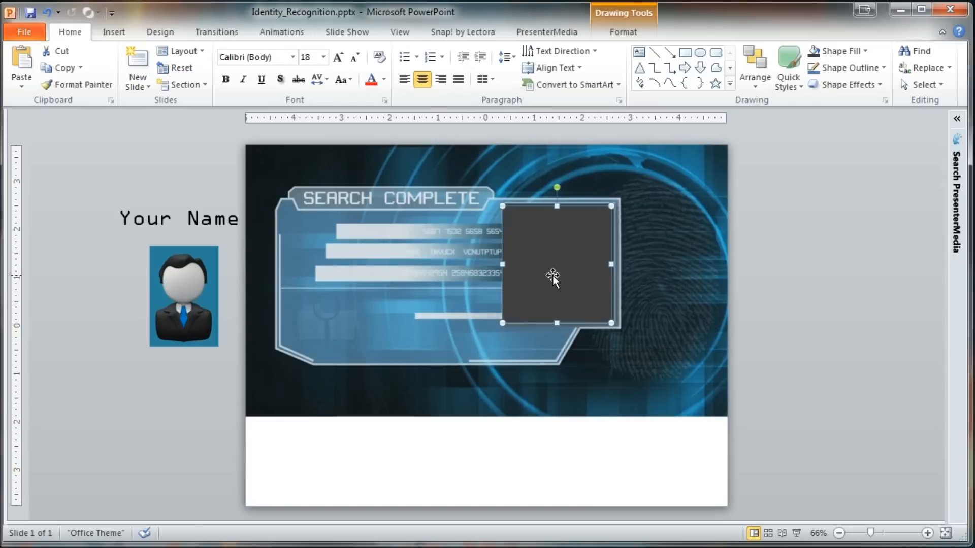
{"action": "left_click", "coordinate": [926, 532]}
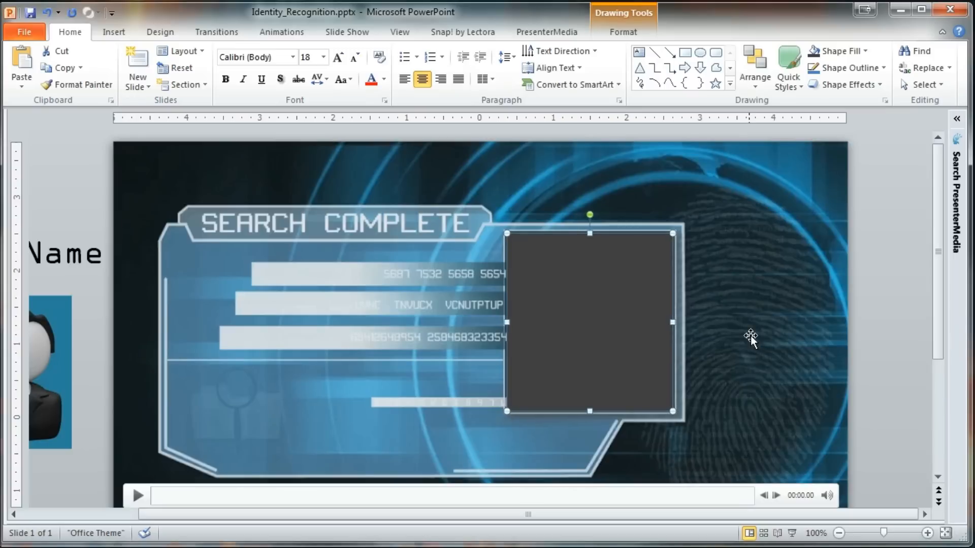
{"action": "left_click", "coordinate": [720, 309]}
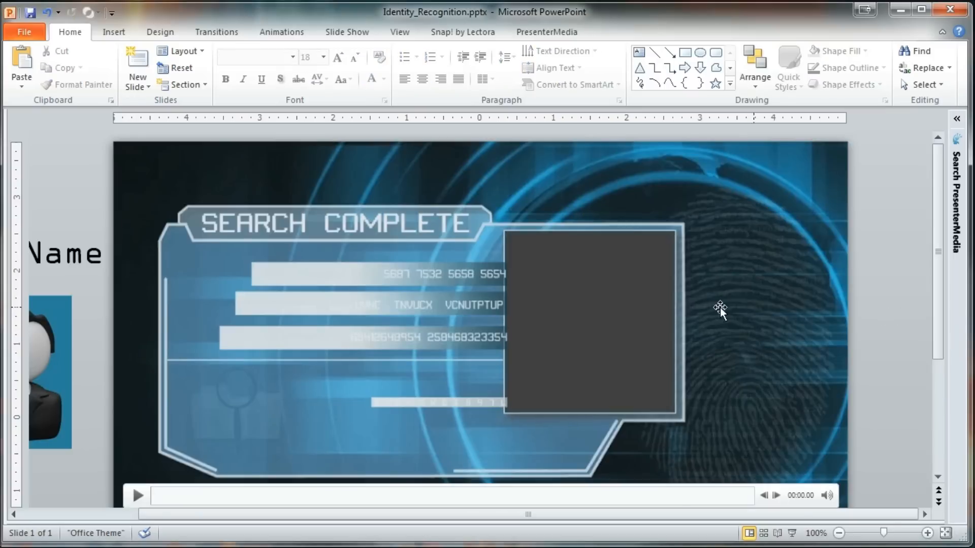
{"action": "left_click", "coordinate": [838, 532]}
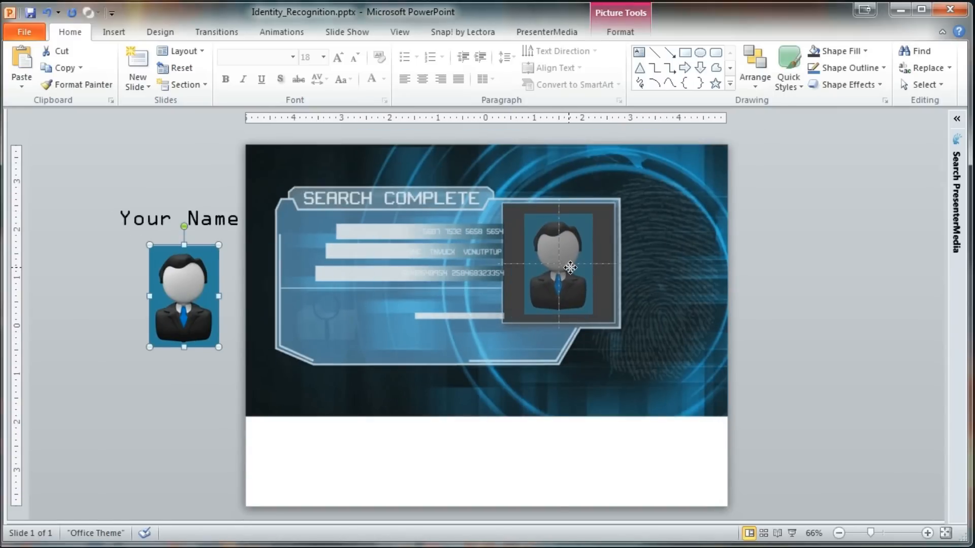
{"action": "left_click", "coordinate": [808, 288]}
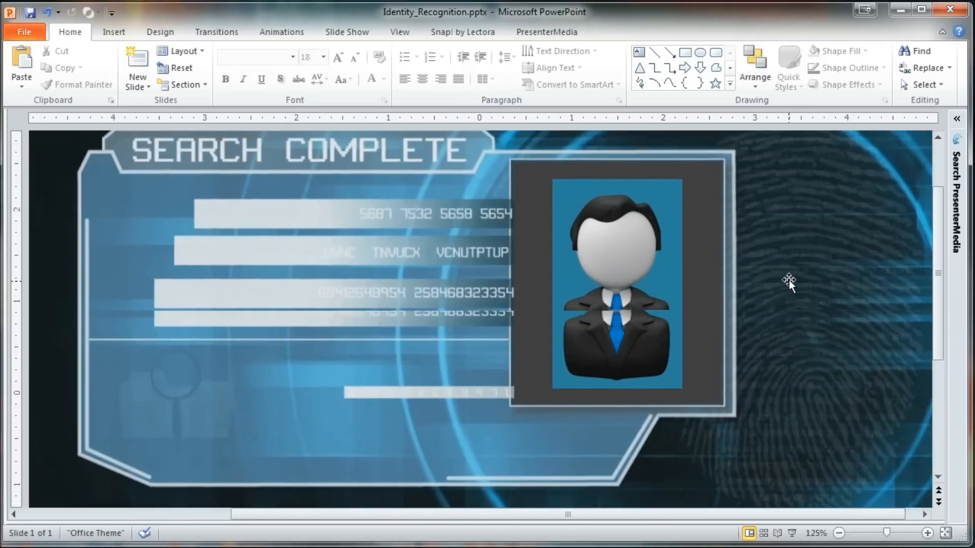
{"action": "left_click", "coordinate": [617, 283]}
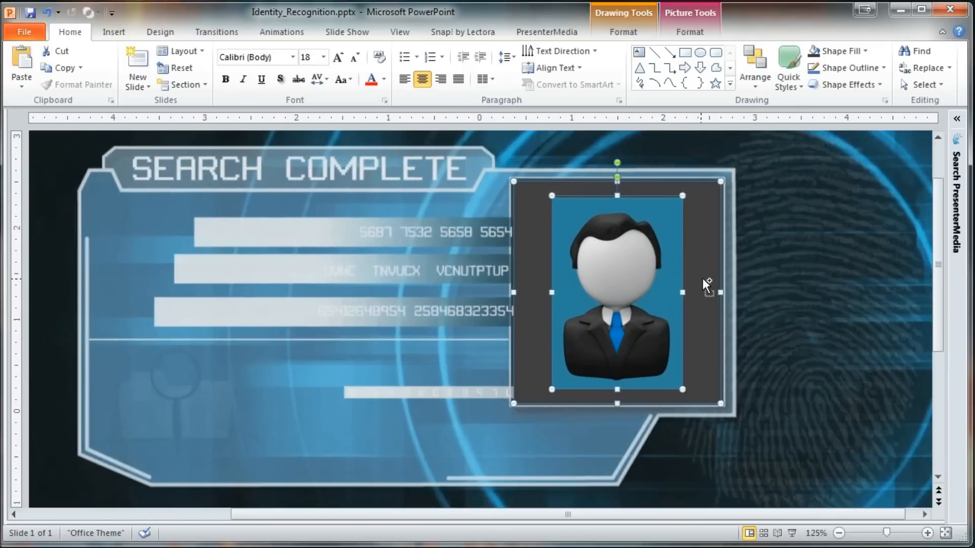
{"action": "mouse_move", "coordinate": [705, 231]}
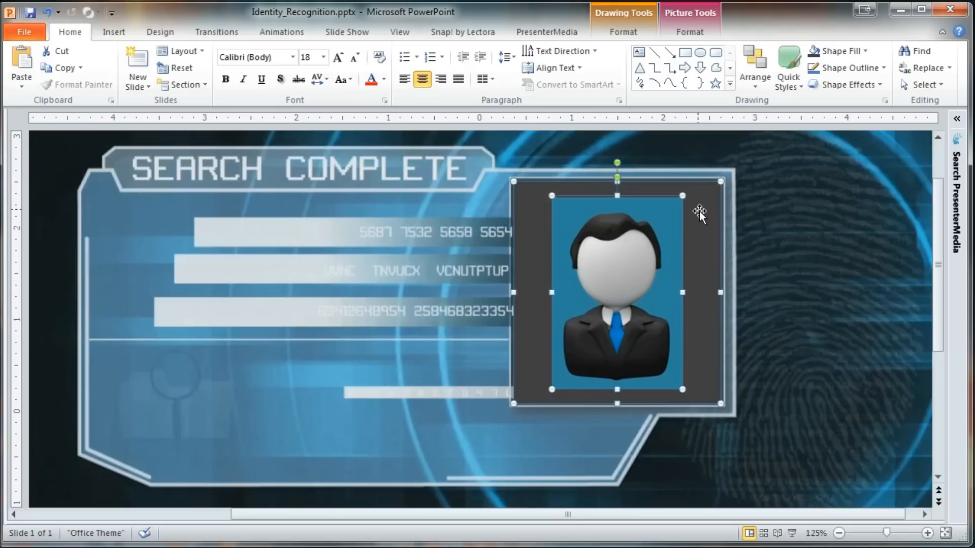
Group the portrait picture with its grey frame into one object.
{"action": "right_click", "coordinate": [700, 212]}
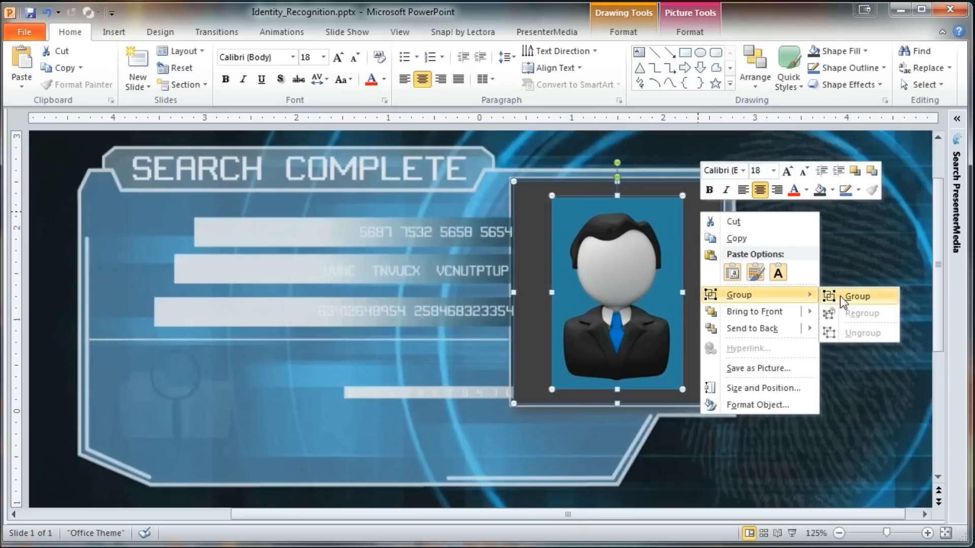
{"action": "left_click", "coordinate": [857, 296]}
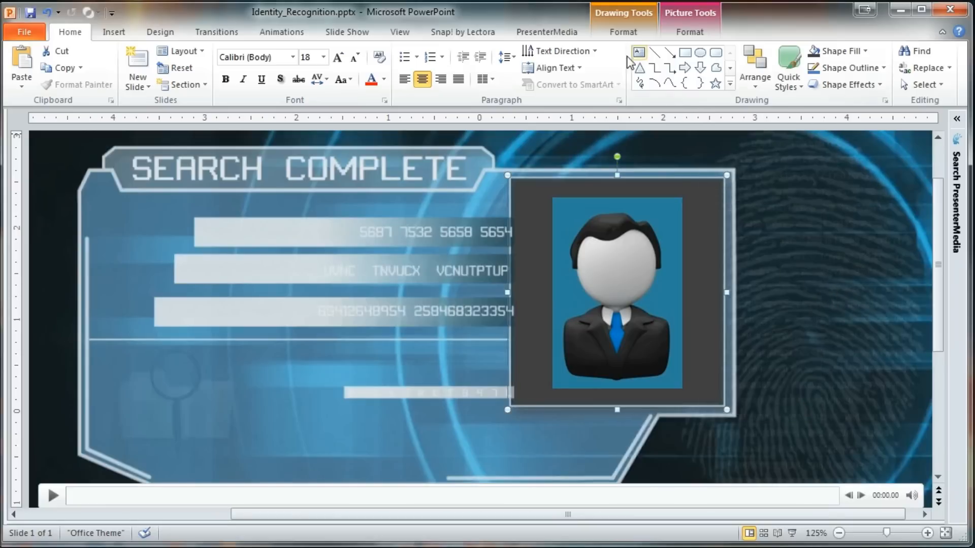
{"action": "left_click", "coordinate": [839, 532]}
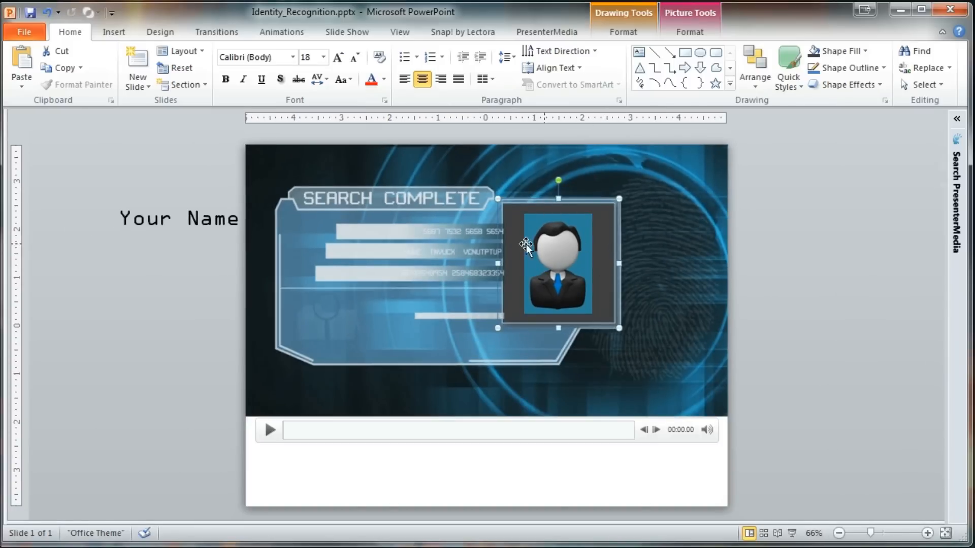
{"action": "mouse_move", "coordinate": [566, 258]}
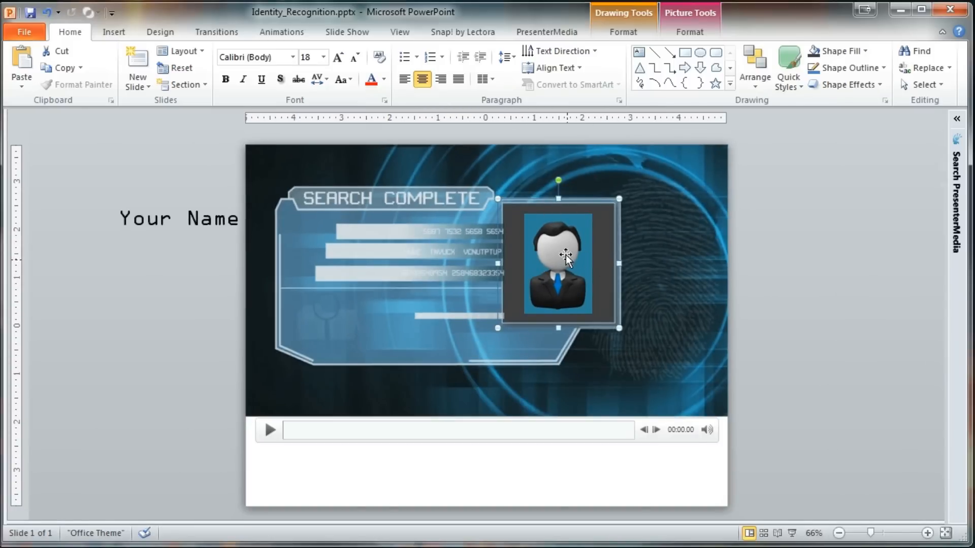
{"action": "mouse_move", "coordinate": [536, 271]}
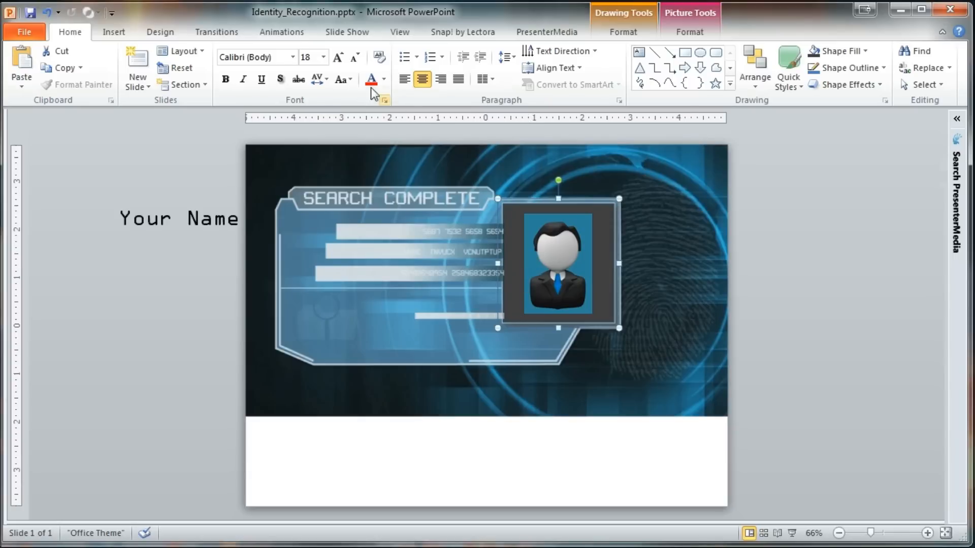
Apply a Dissolve In entrance effect to the grouped portrait and preview it.
{"action": "left_click", "coordinate": [634, 67]}
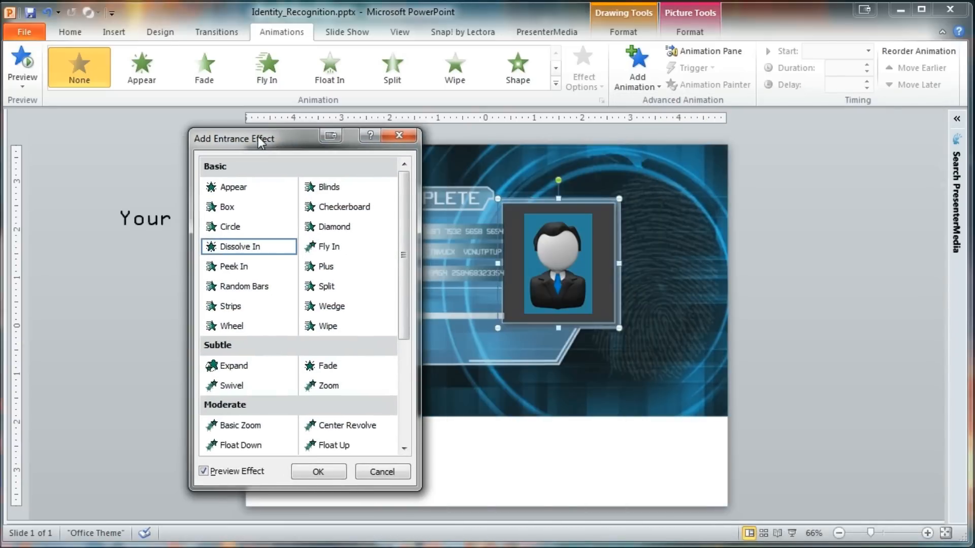
{"action": "left_click", "coordinate": [318, 472]}
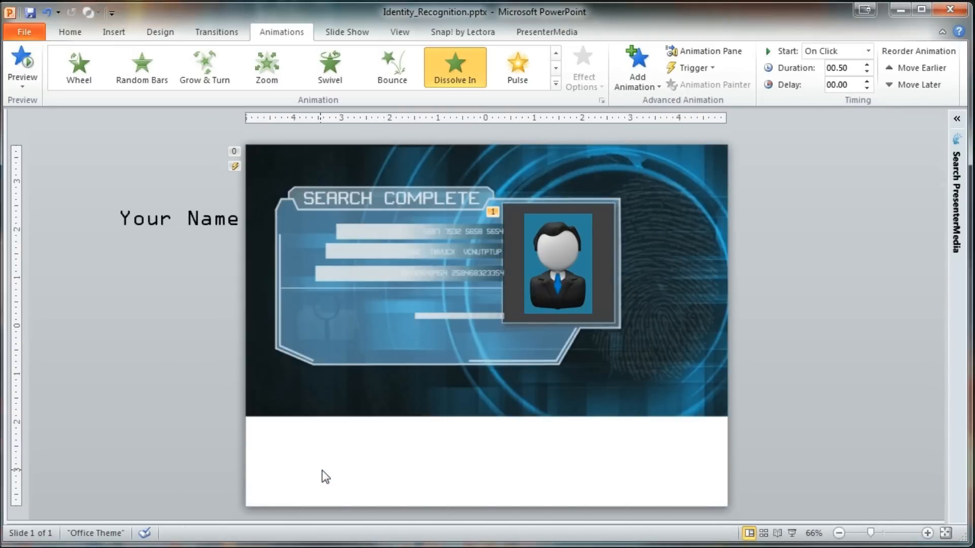
{"action": "left_click", "coordinate": [21, 66]}
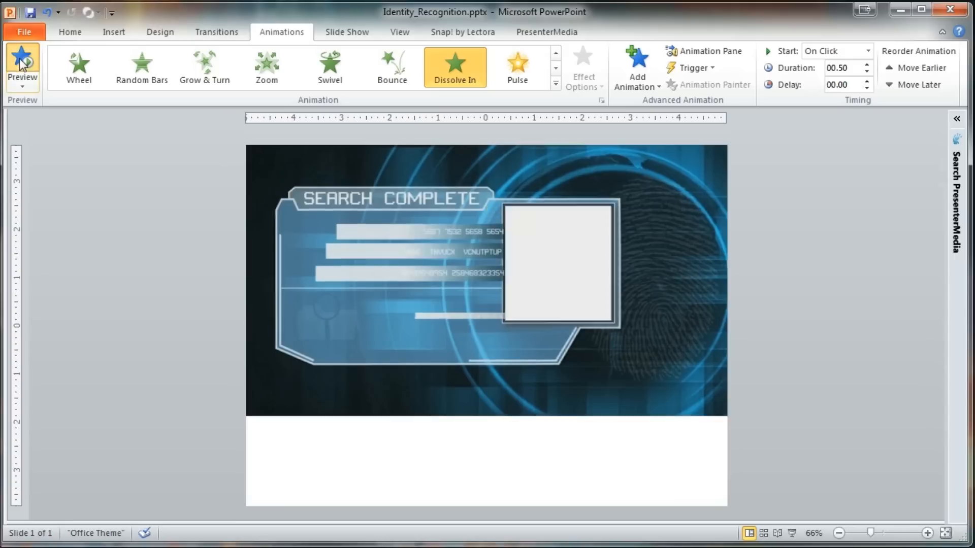
{"action": "left_click", "coordinate": [22, 66]}
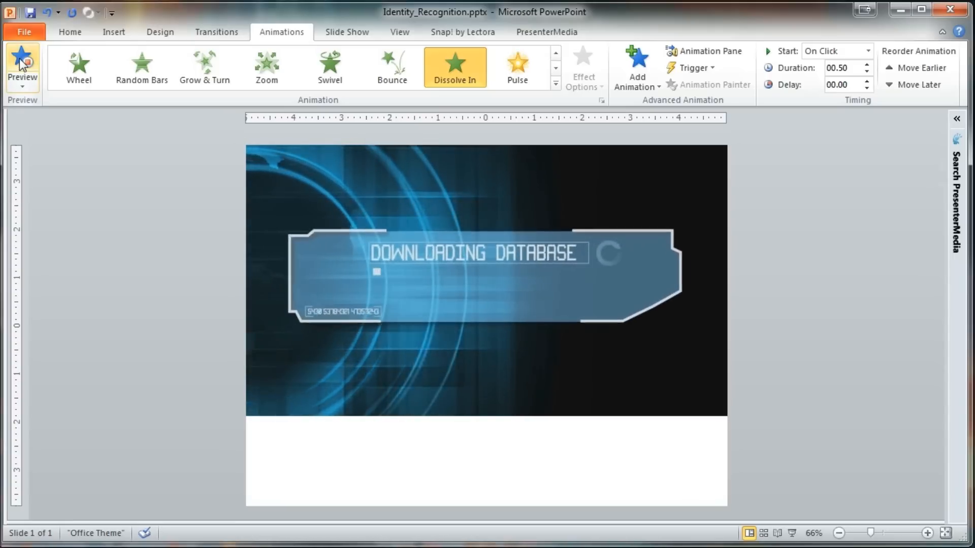
{"action": "left_click", "coordinate": [22, 66]}
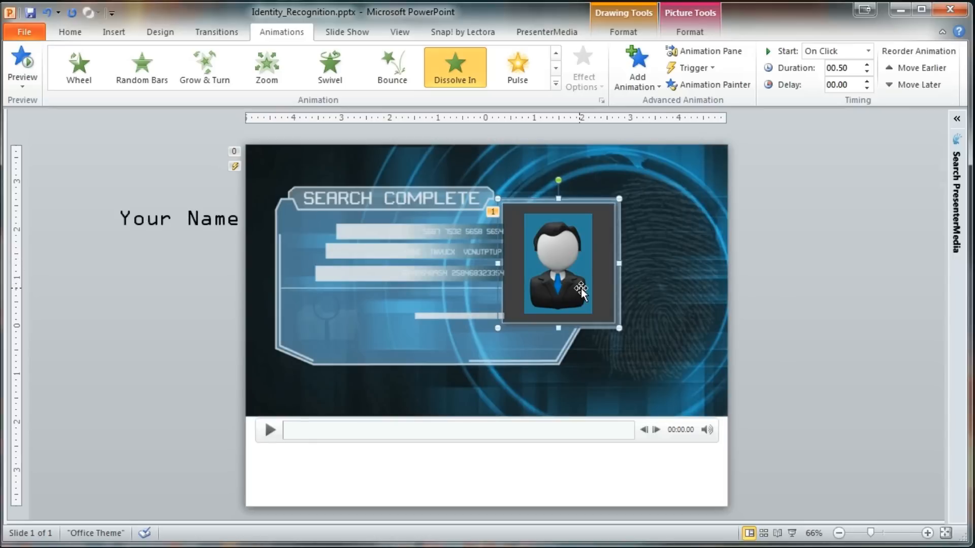
{"action": "mouse_move", "coordinate": [557, 289]}
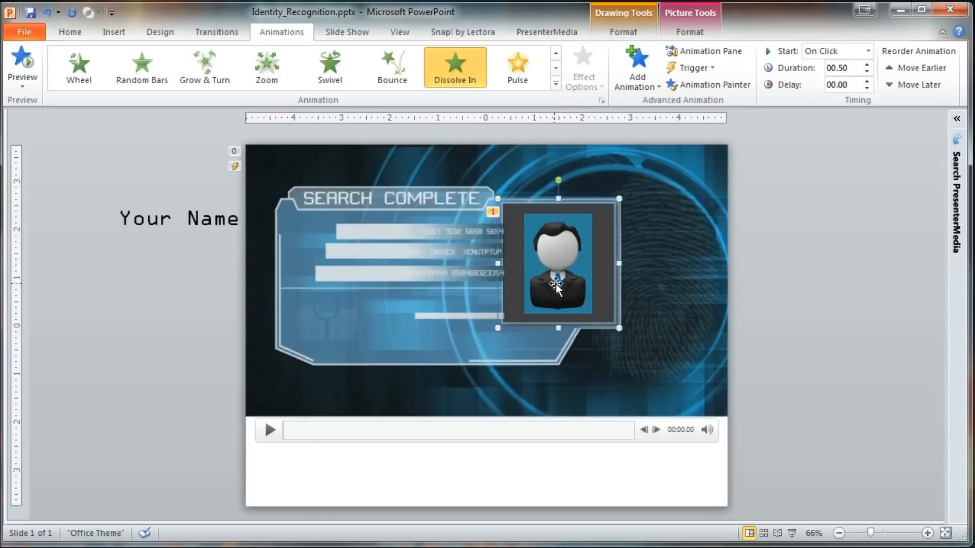
{"action": "mouse_move", "coordinate": [545, 432]}
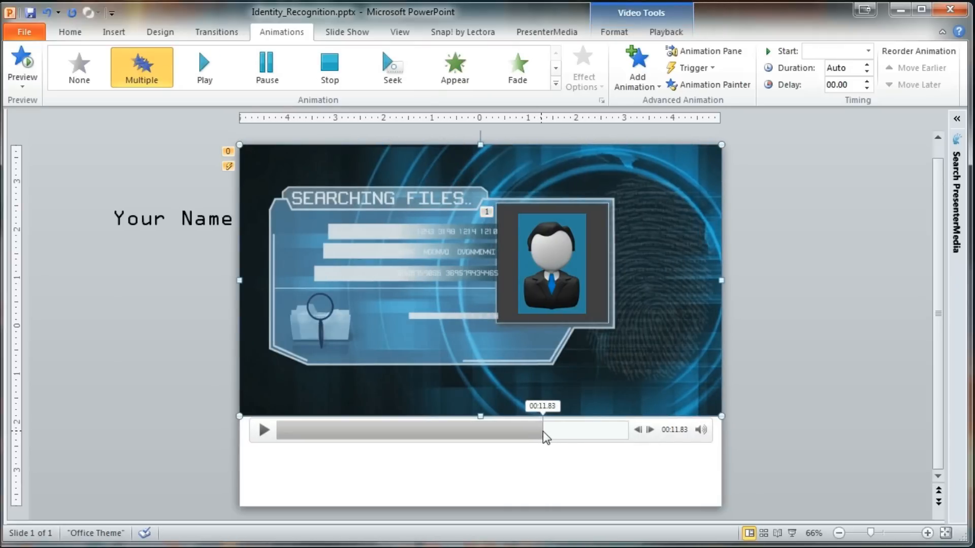
Add a video bookmark at 00:11.83 from the Playback settings.
{"action": "left_click", "coordinate": [664, 31]}
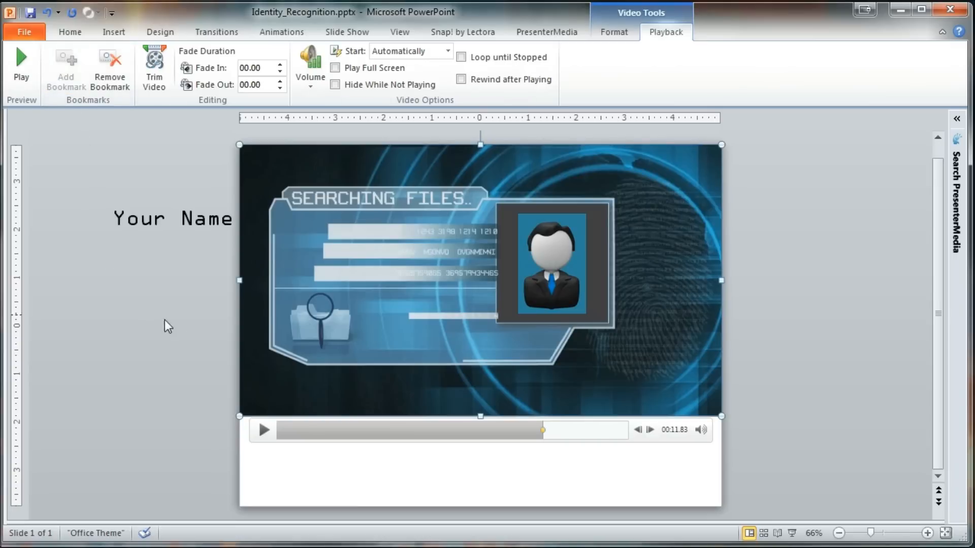
{"action": "mouse_move", "coordinate": [543, 431]}
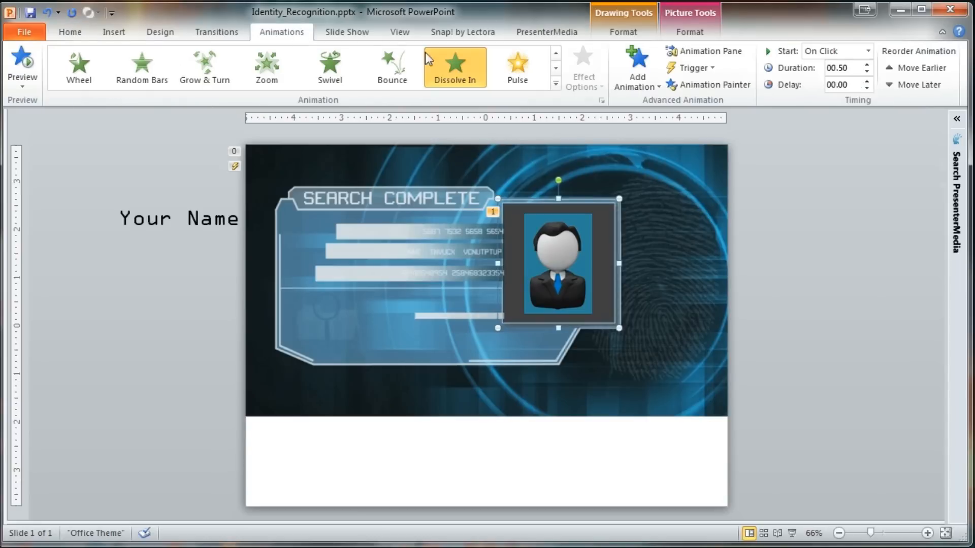
Trigger the portrait's Dissolve In on the video's bookmark via the Animation Pane.
{"action": "left_click", "coordinate": [704, 50]}
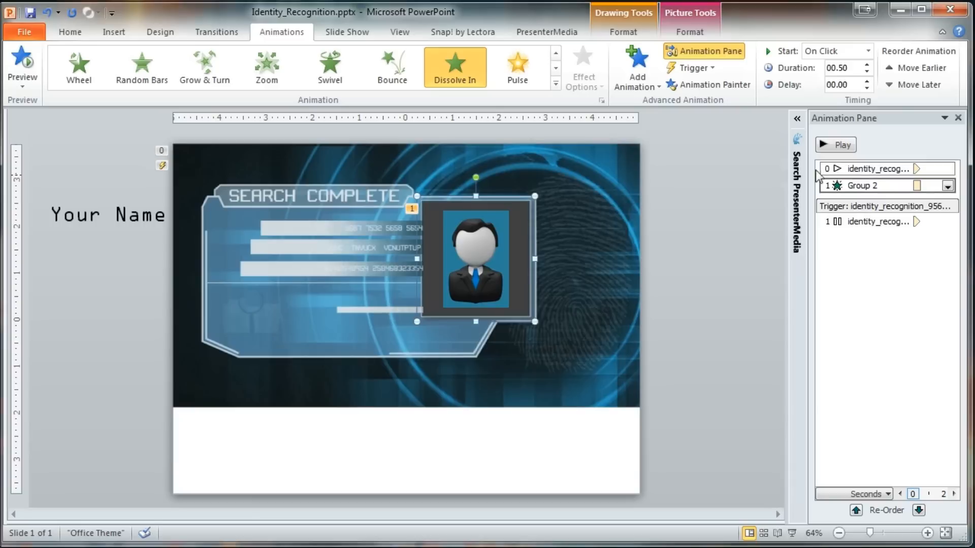
{"action": "left_click", "coordinate": [691, 68]}
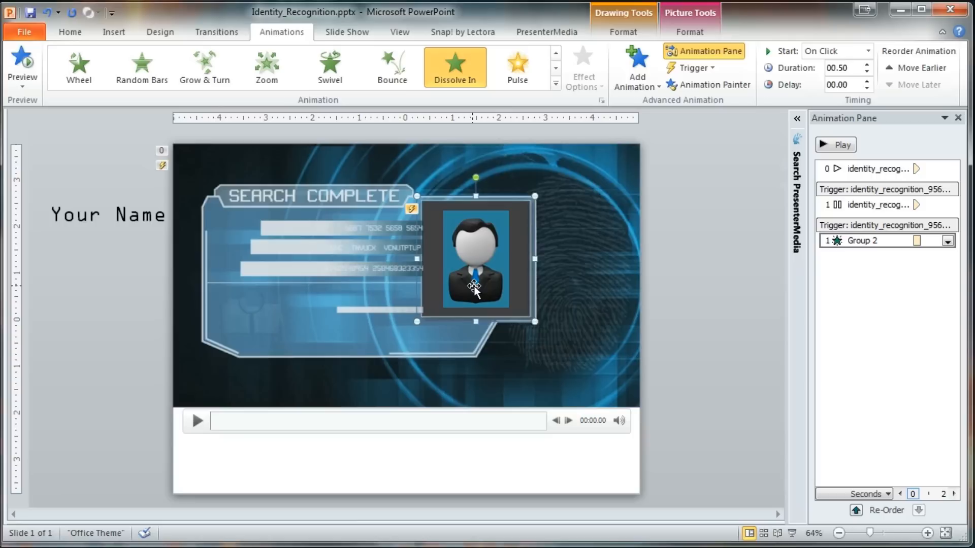
{"action": "mouse_move", "coordinate": [476, 289]}
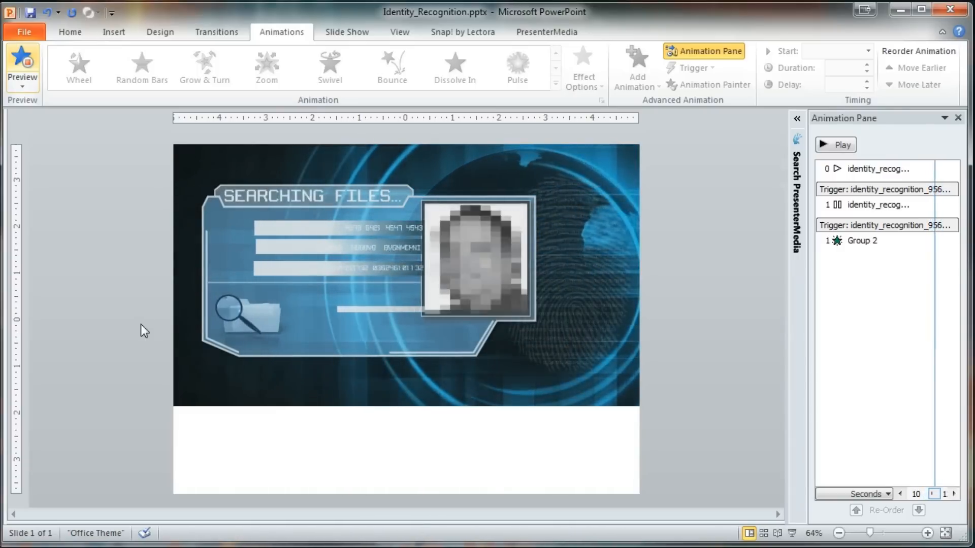
{"action": "left_click", "coordinate": [841, 145]}
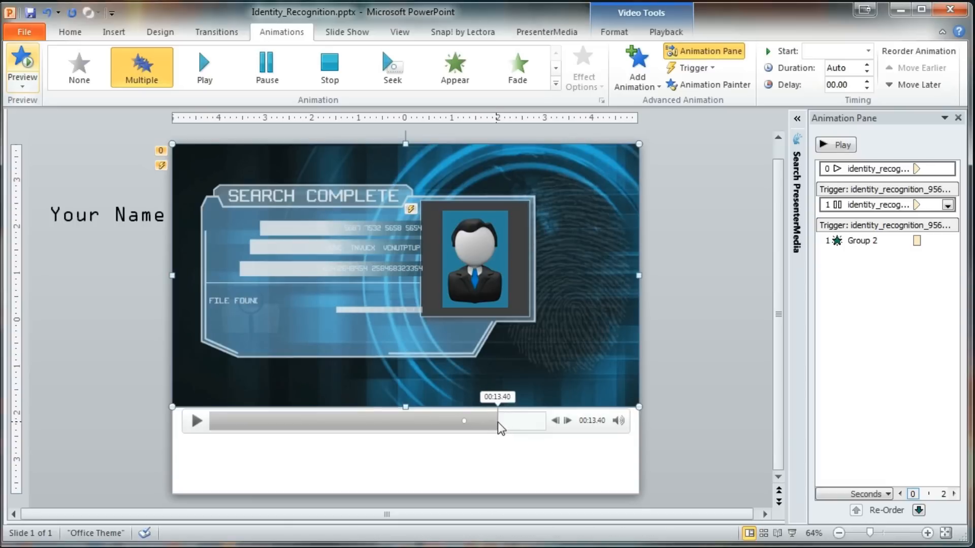
{"action": "mouse_move", "coordinate": [242, 313]}
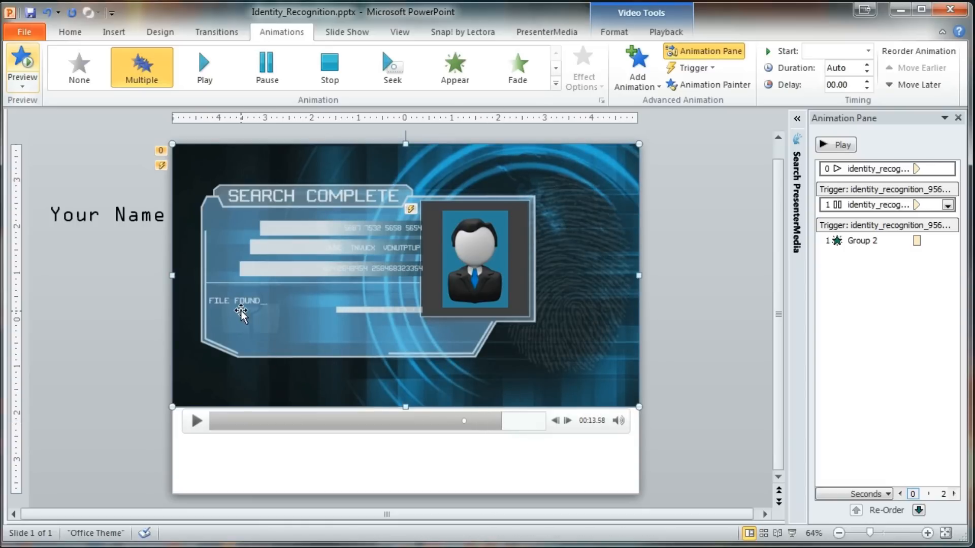
{"action": "mouse_move", "coordinate": [252, 308]}
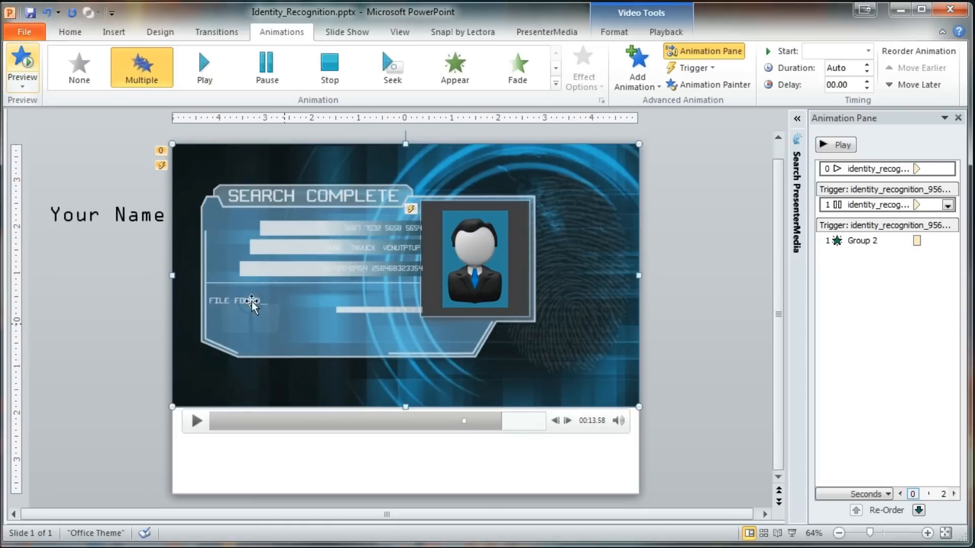
Select the Your Name text box to move it beside FILE FOUND_.
{"action": "left_click", "coordinate": [612, 32]}
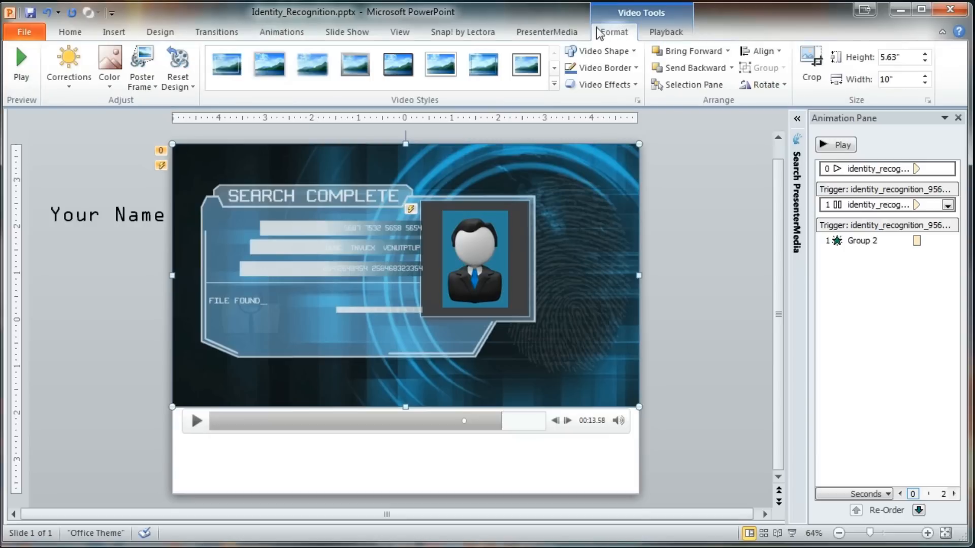
{"action": "left_click", "coordinate": [141, 69]}
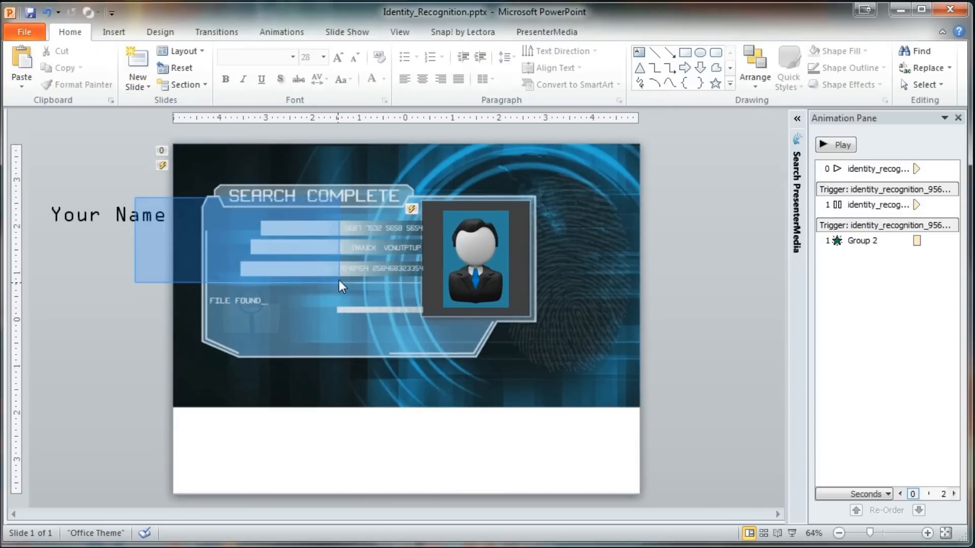
{"action": "left_click", "coordinate": [109, 214]}
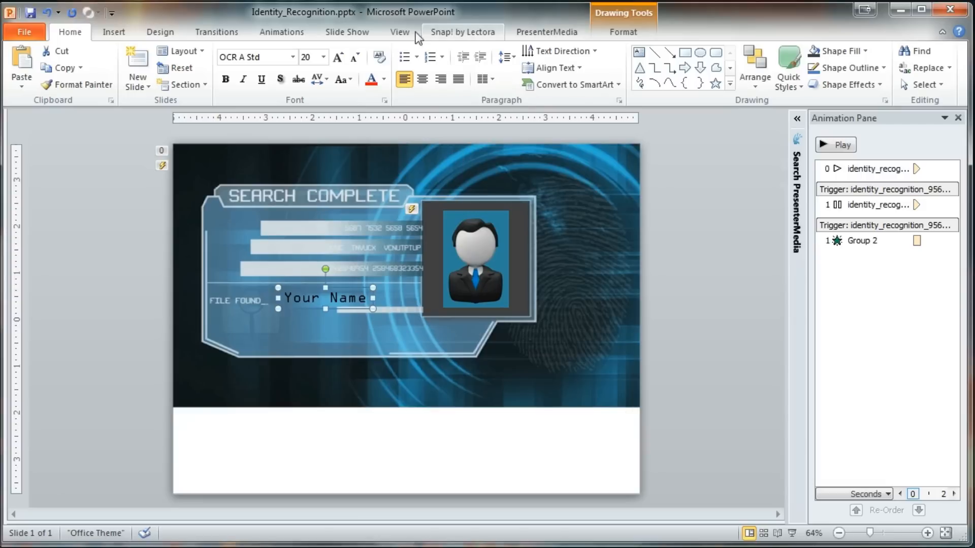
Give the Your Name text an Appear entrance effect.
{"action": "left_click", "coordinate": [280, 31]}
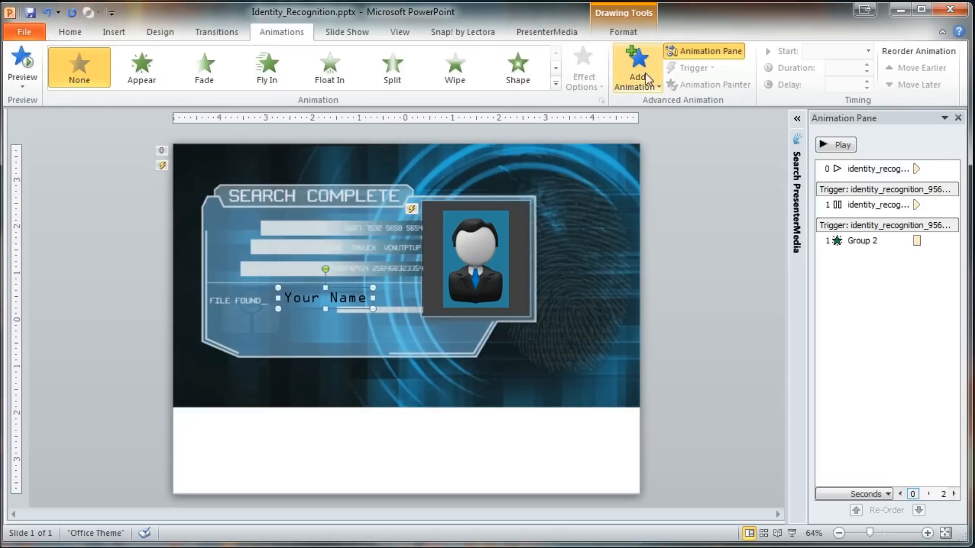
{"action": "left_click", "coordinate": [634, 67]}
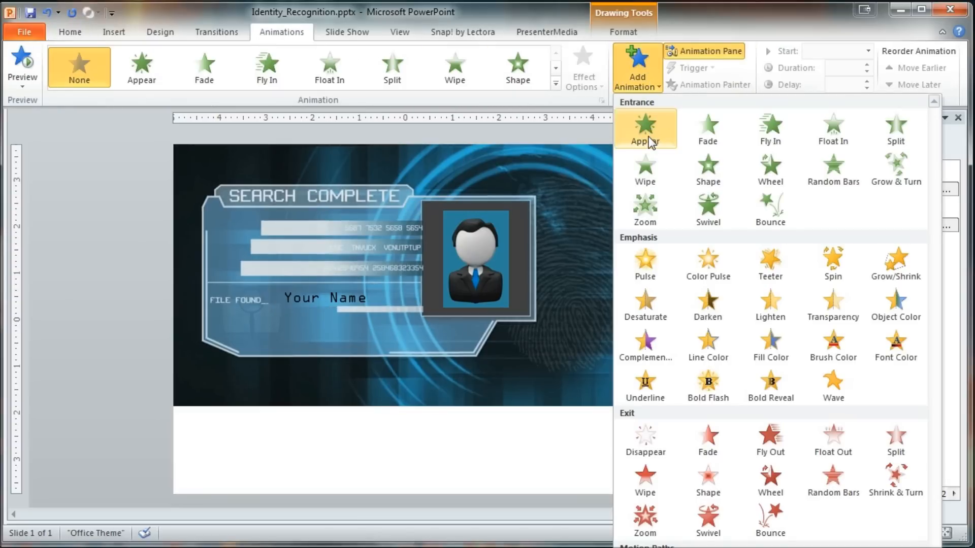
{"action": "left_click", "coordinate": [644, 128]}
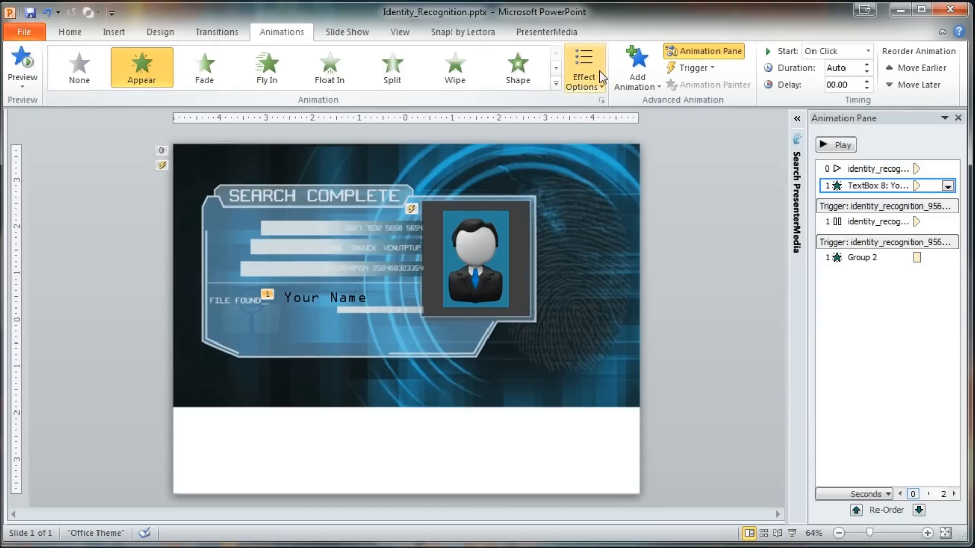
Set the Appear effect to animate text By letter with 0.2 s delay.
{"action": "left_click", "coordinate": [583, 65]}
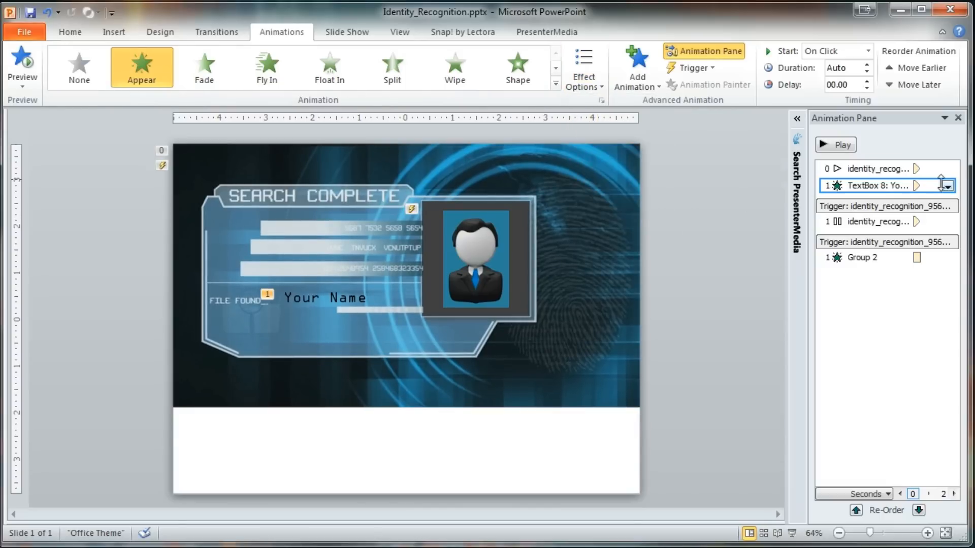
{"action": "left_click", "coordinate": [947, 185]}
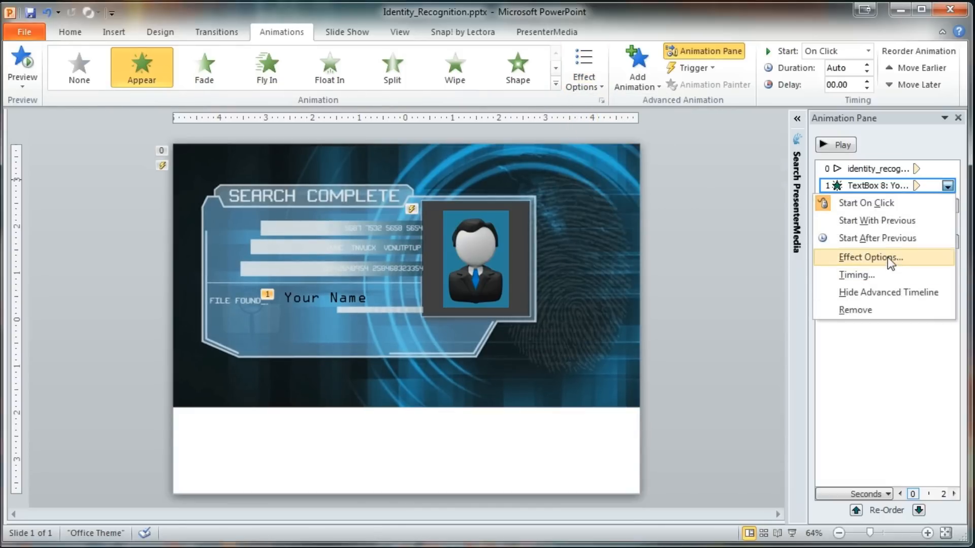
{"action": "left_click", "coordinate": [870, 257]}
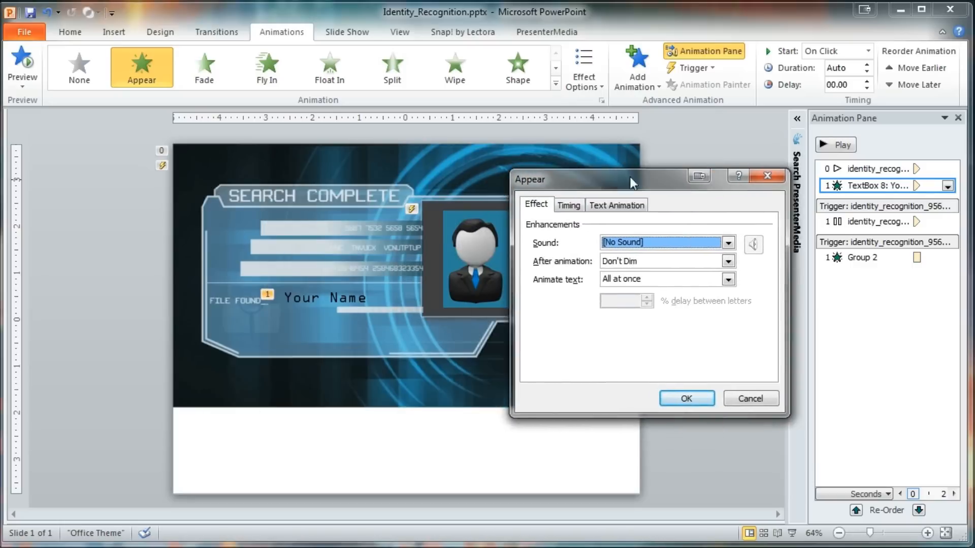
{"action": "left_click_drag", "start_coordinate": [591, 179], "coordinate": [668, 161]}
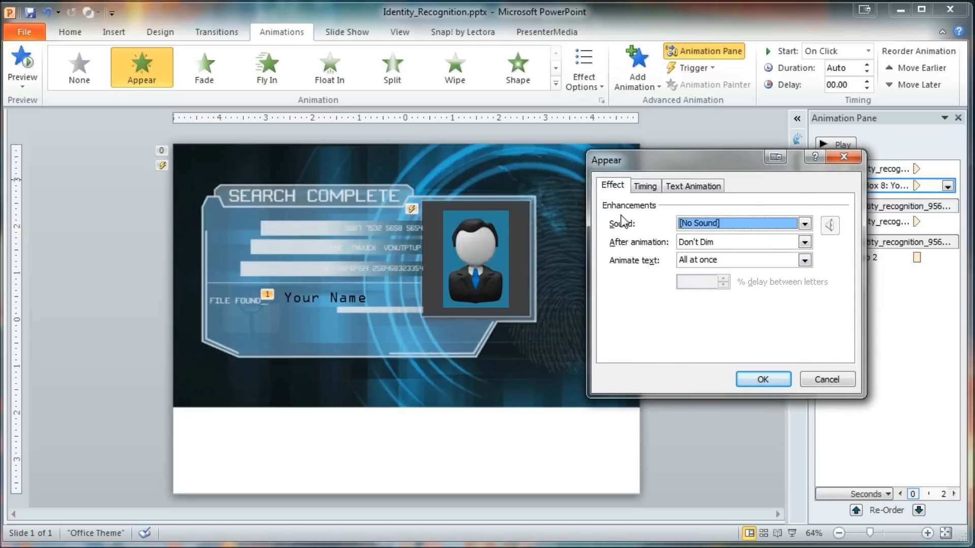
{"action": "mouse_move", "coordinate": [682, 267]}
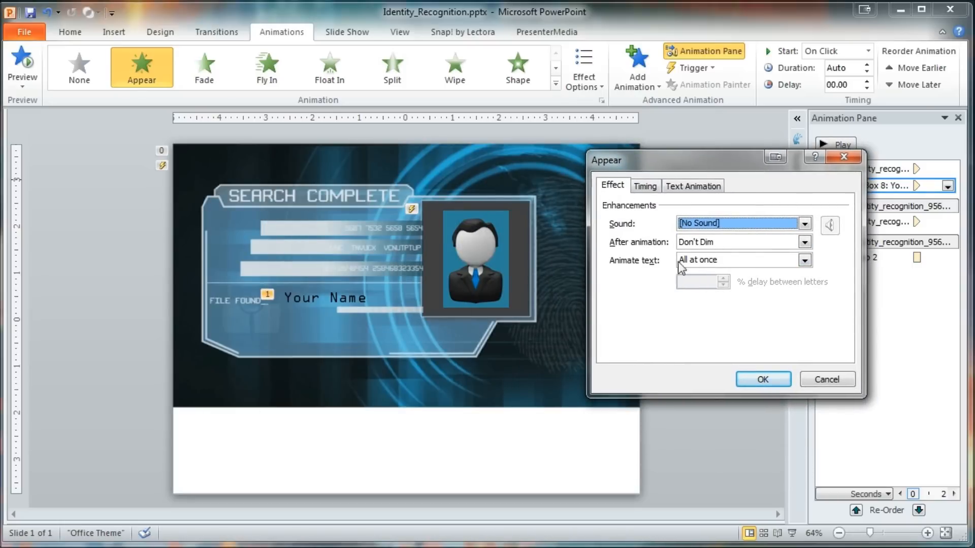
{"action": "left_click", "coordinate": [803, 260]}
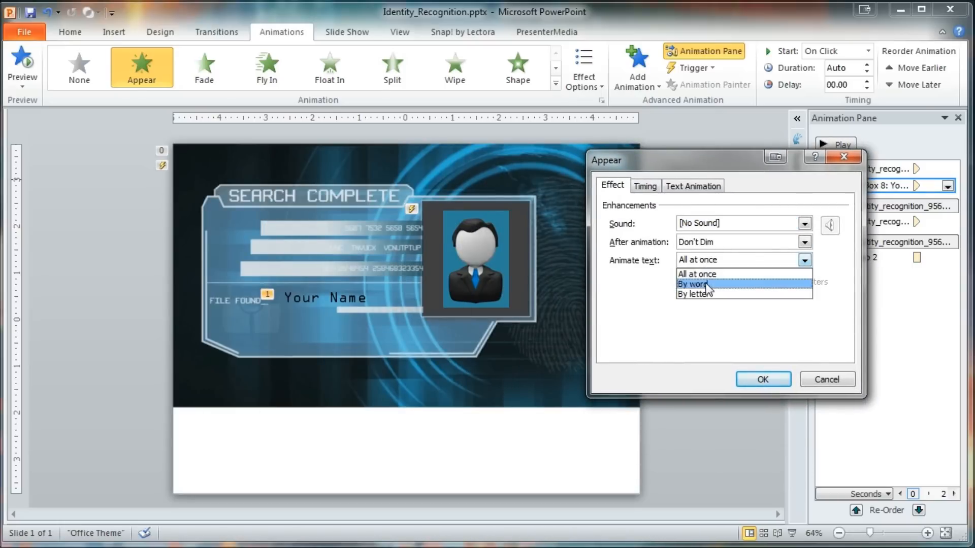
{"action": "left_click", "coordinate": [695, 294]}
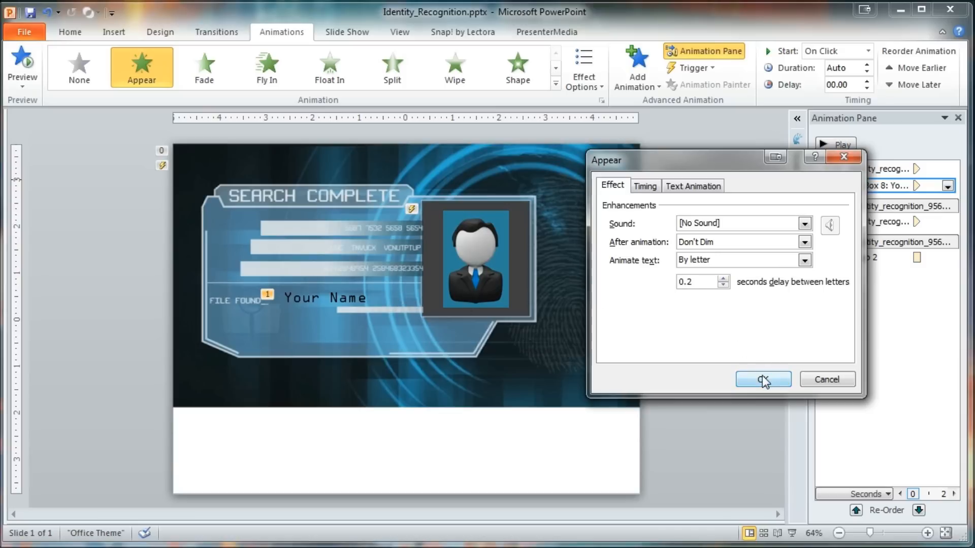
{"action": "left_click", "coordinate": [763, 380]}
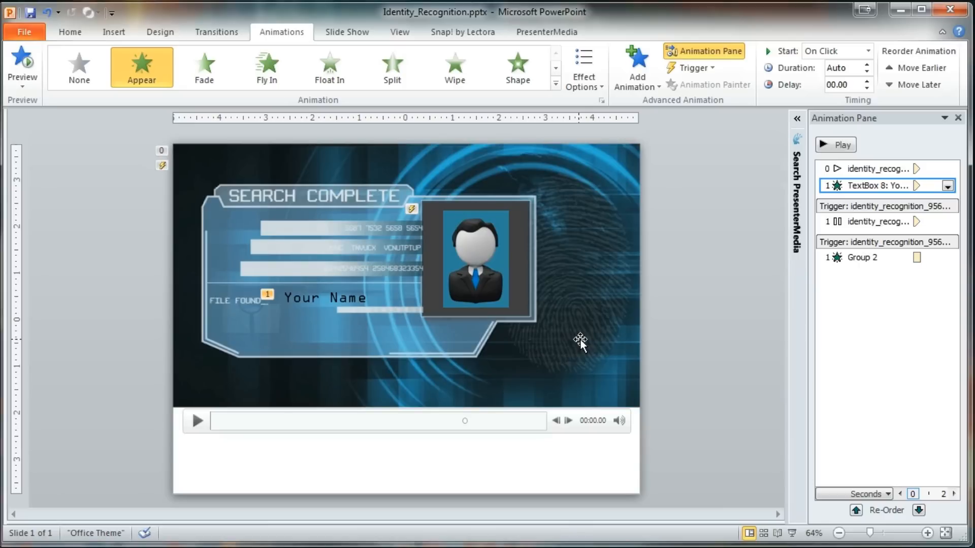
{"action": "mouse_move", "coordinate": [502, 427]}
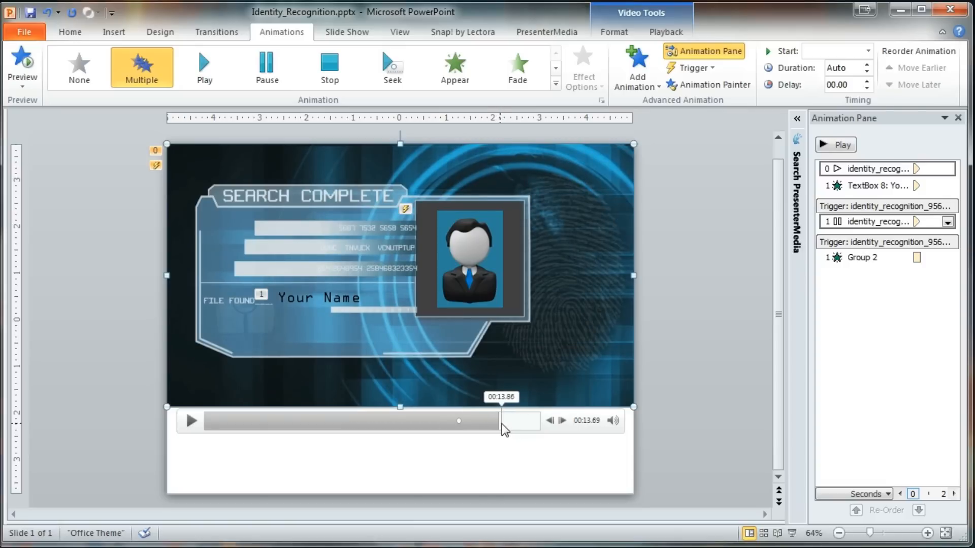
{"action": "mouse_move", "coordinate": [530, 291]}
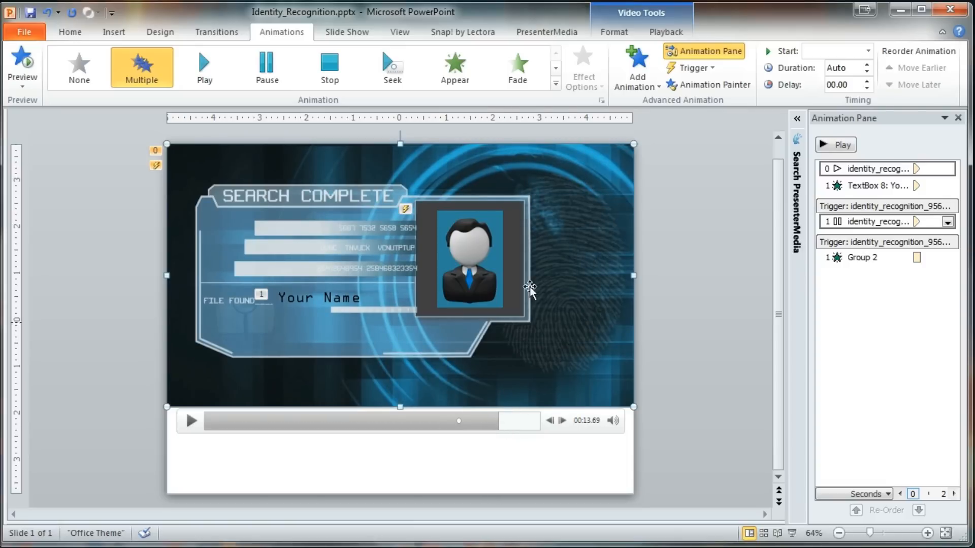
Add a second video bookmark and select the Your Name text box.
{"action": "left_click", "coordinate": [690, 68]}
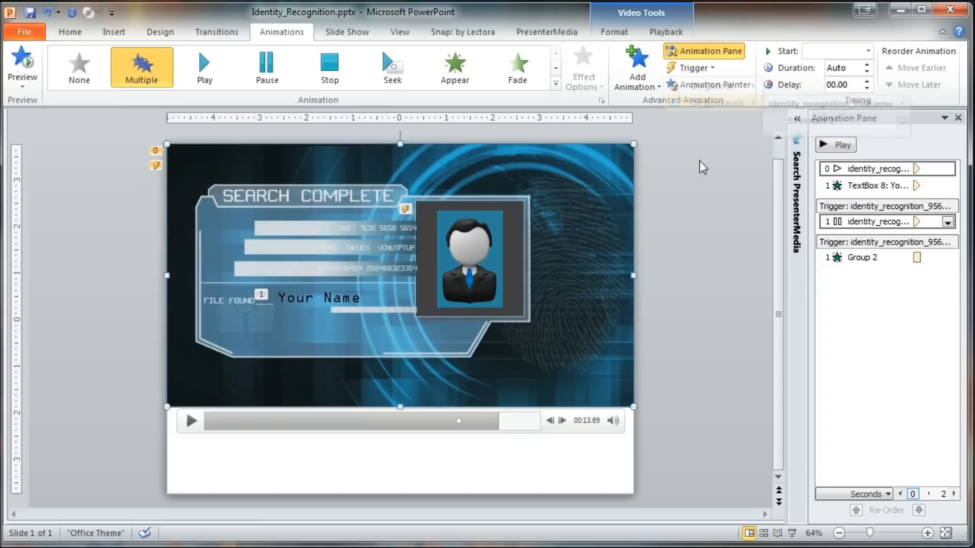
{"action": "left_click", "coordinate": [665, 32]}
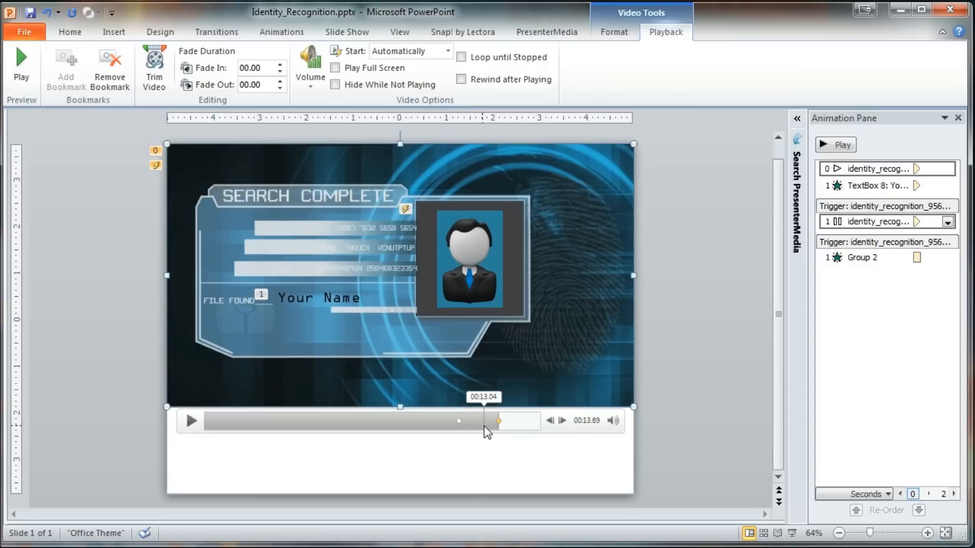
{"action": "left_click", "coordinate": [319, 298]}
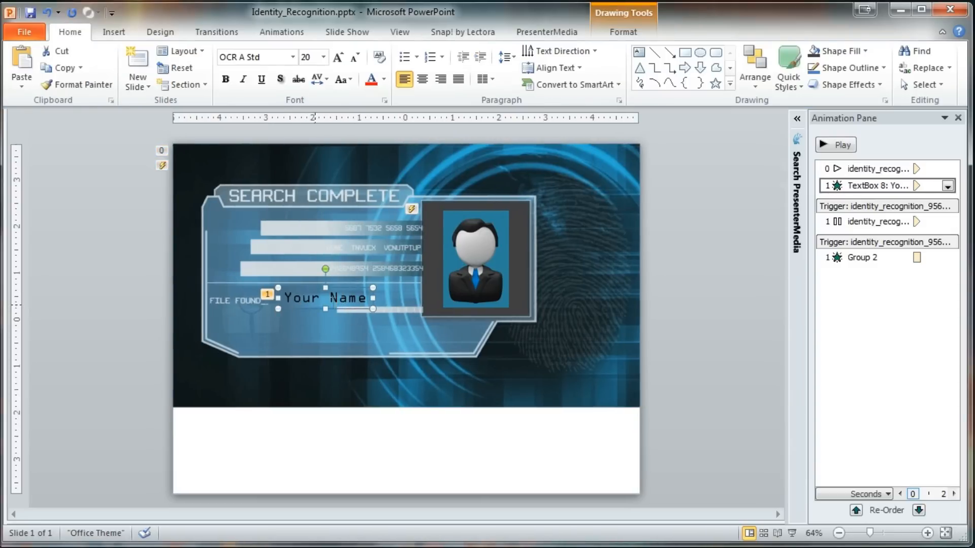
{"action": "mouse_move", "coordinate": [877, 185]}
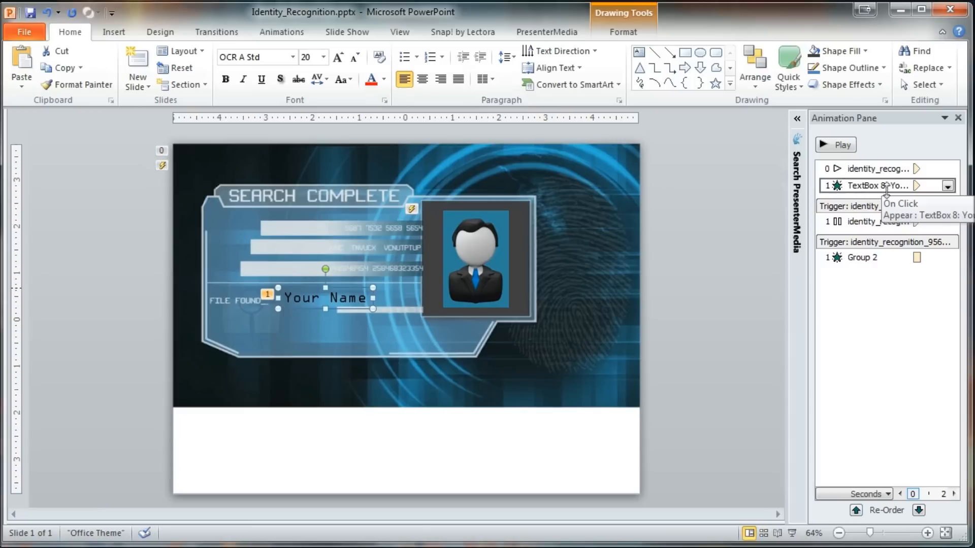
Trigger the Your Name animation on Bookmark 2.
{"action": "left_click", "coordinate": [280, 31]}
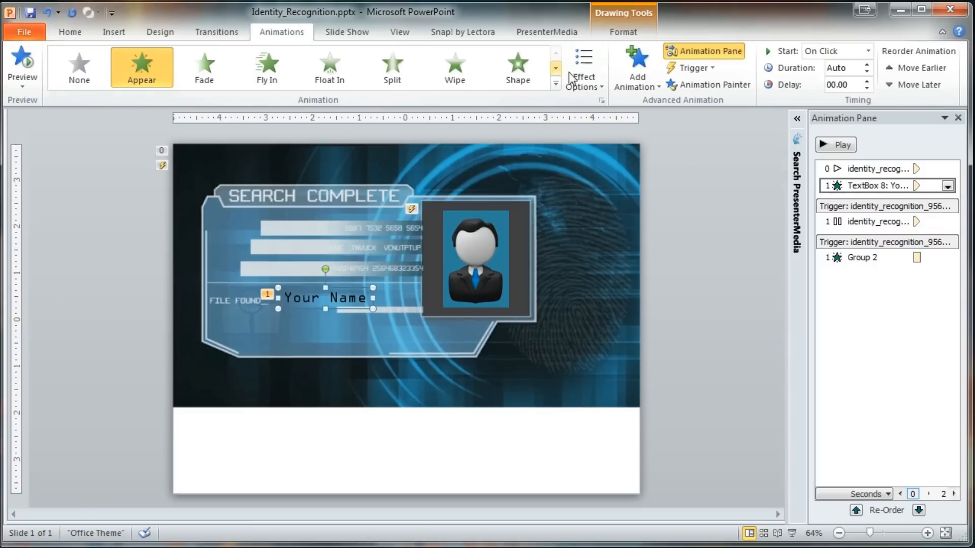
{"action": "left_click", "coordinate": [690, 68]}
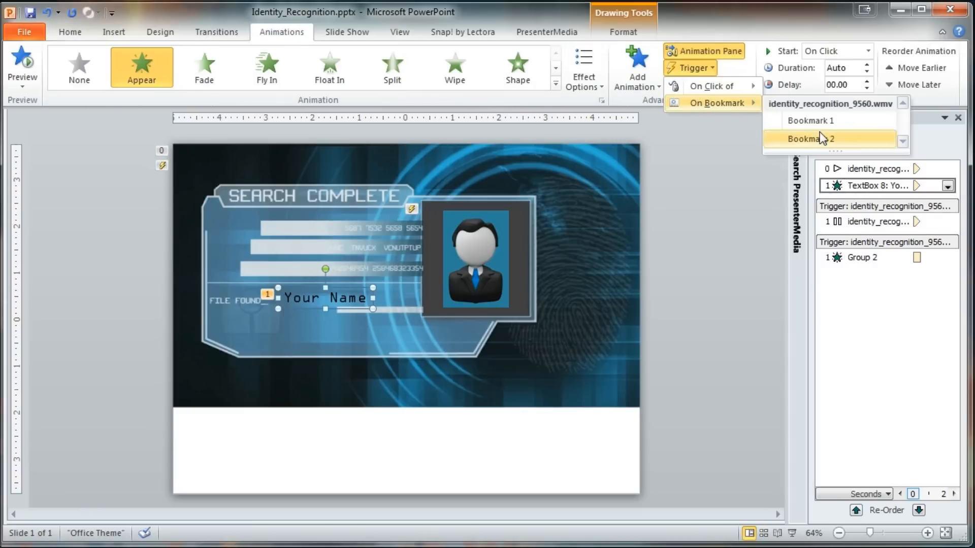
{"action": "left_click", "coordinate": [811, 138]}
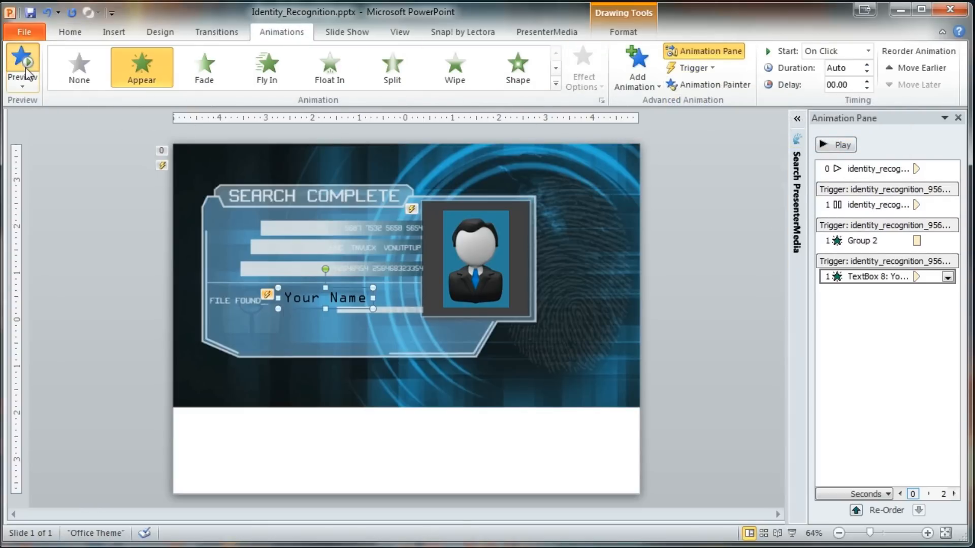
{"action": "left_click", "coordinate": [22, 62]}
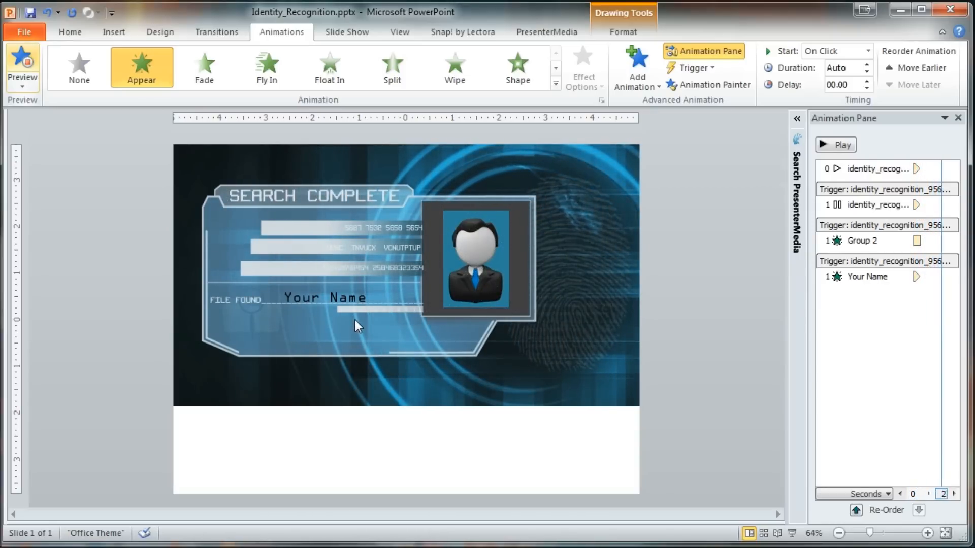
Review and close the Effect Options for the name text box's animation.
{"action": "left_click", "coordinate": [325, 298]}
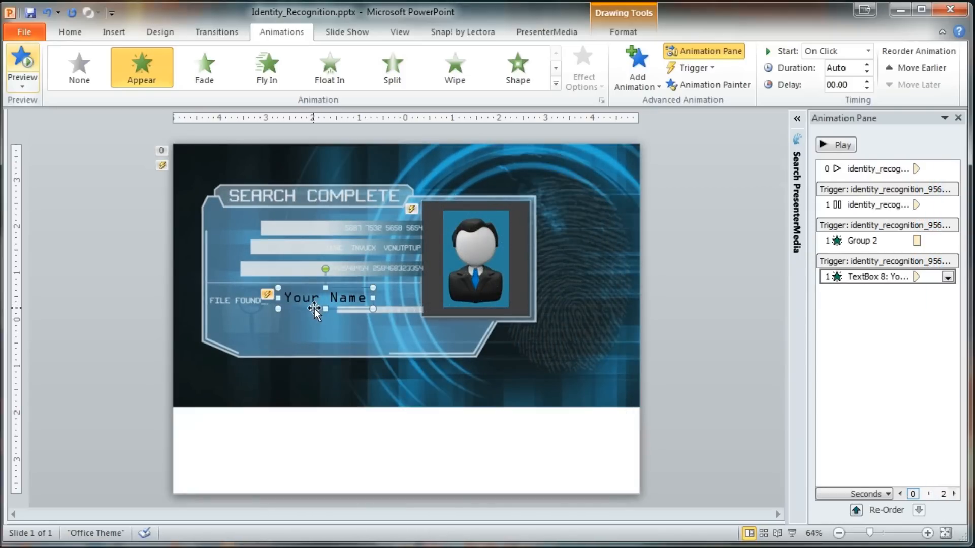
{"action": "mouse_move", "coordinate": [877, 277]}
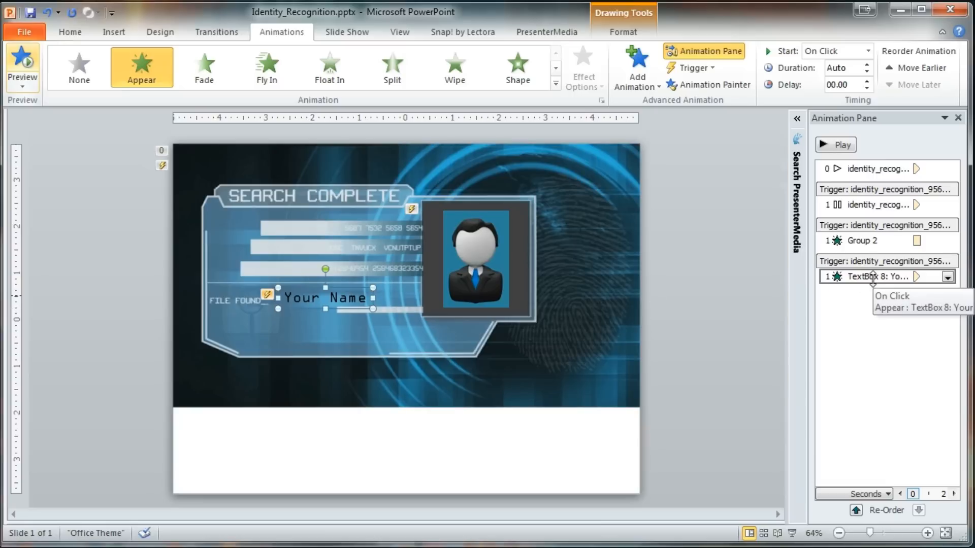
{"action": "left_click", "coordinate": [947, 277]}
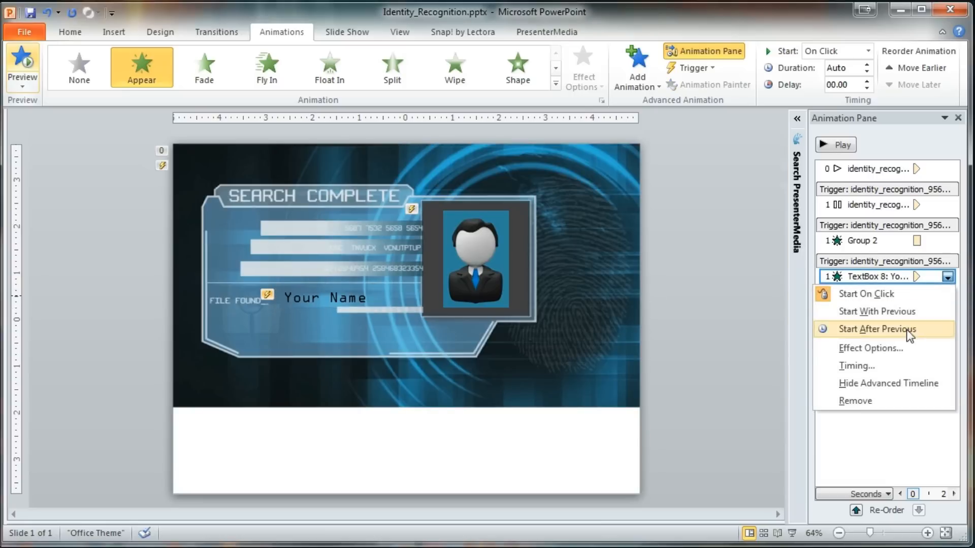
{"action": "left_click", "coordinate": [870, 348]}
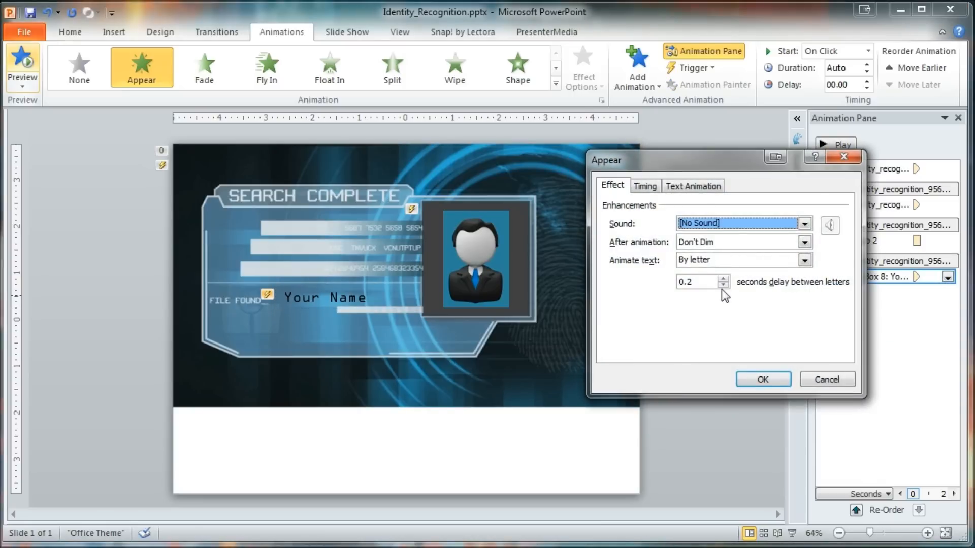
{"action": "left_click", "coordinate": [762, 379]}
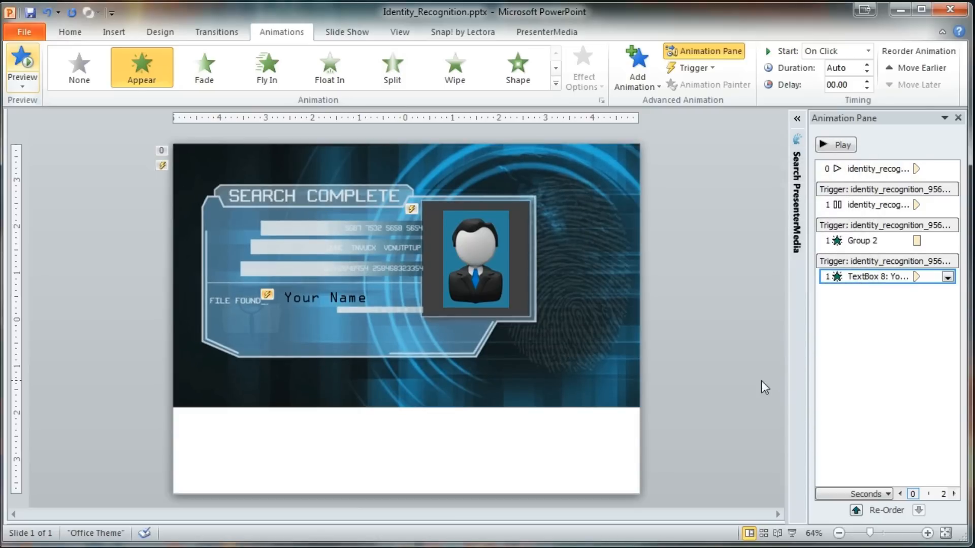
{"action": "mouse_move", "coordinate": [612, 306]}
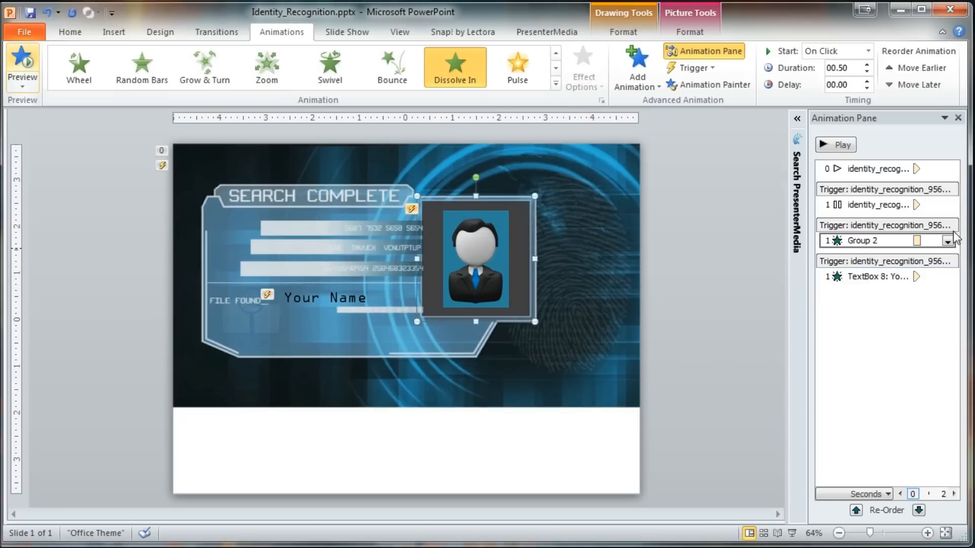
Raise the grouped portrait's Dissolve In duration from 0.50 to 02.00 seconds.
{"action": "left_click", "coordinate": [865, 64]}
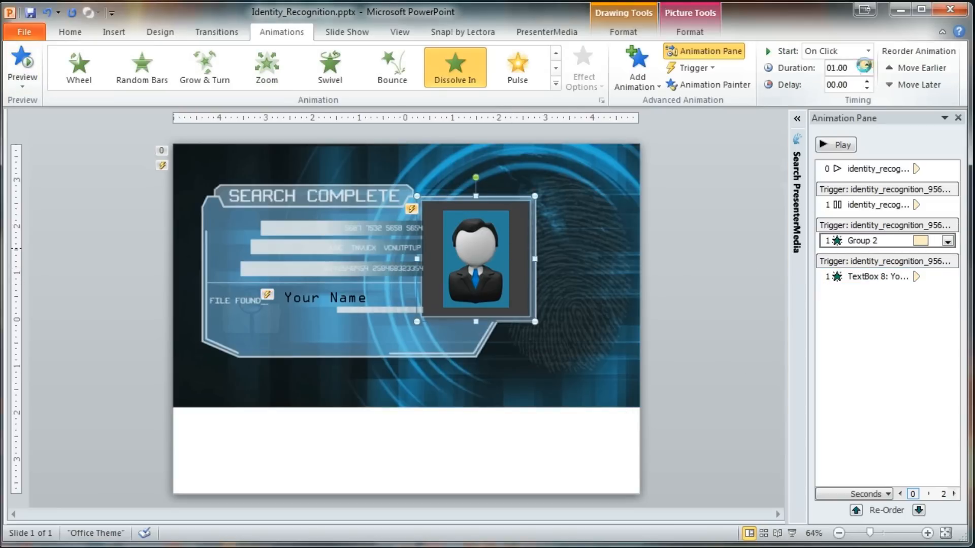
{"action": "left_click", "coordinate": [867, 64]}
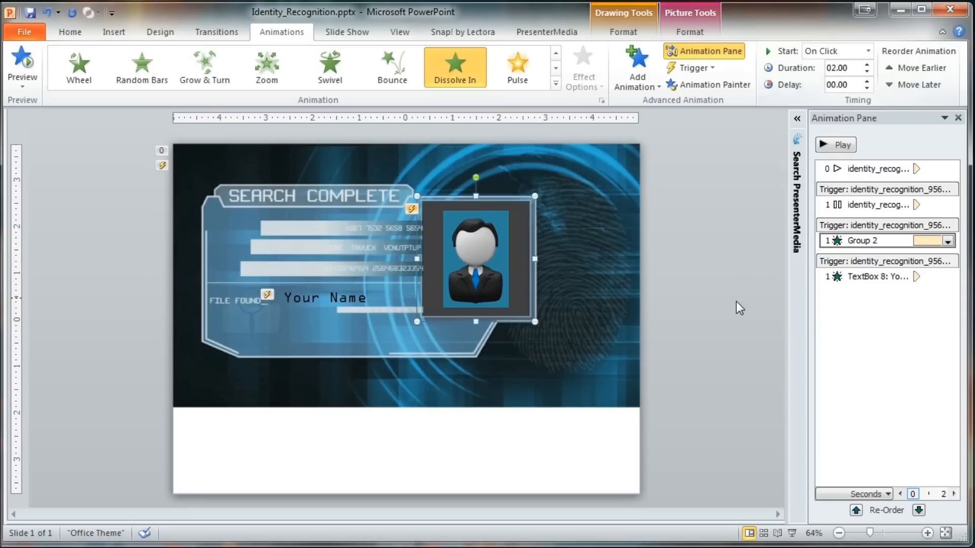
{"action": "mouse_move", "coordinate": [267, 66]}
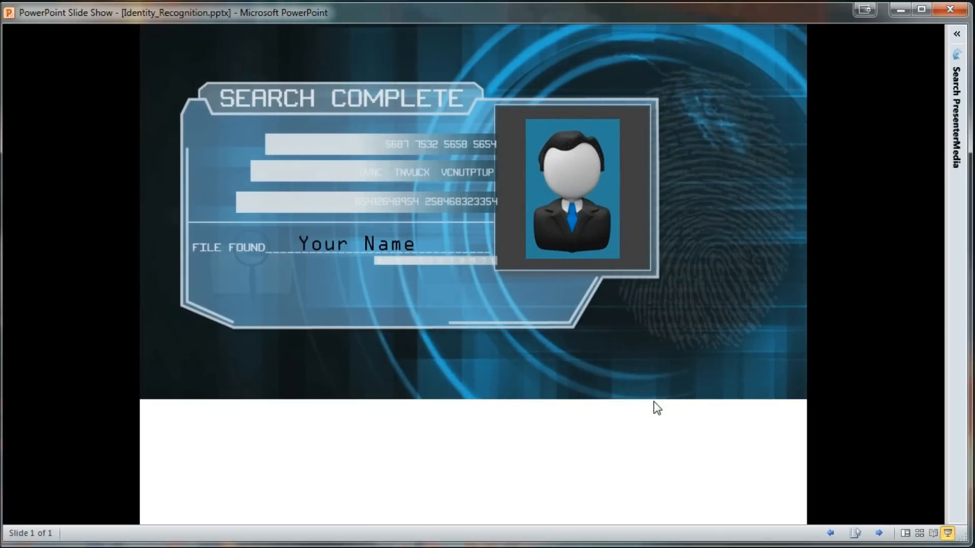
{"action": "mouse_move", "coordinate": [474, 487]}
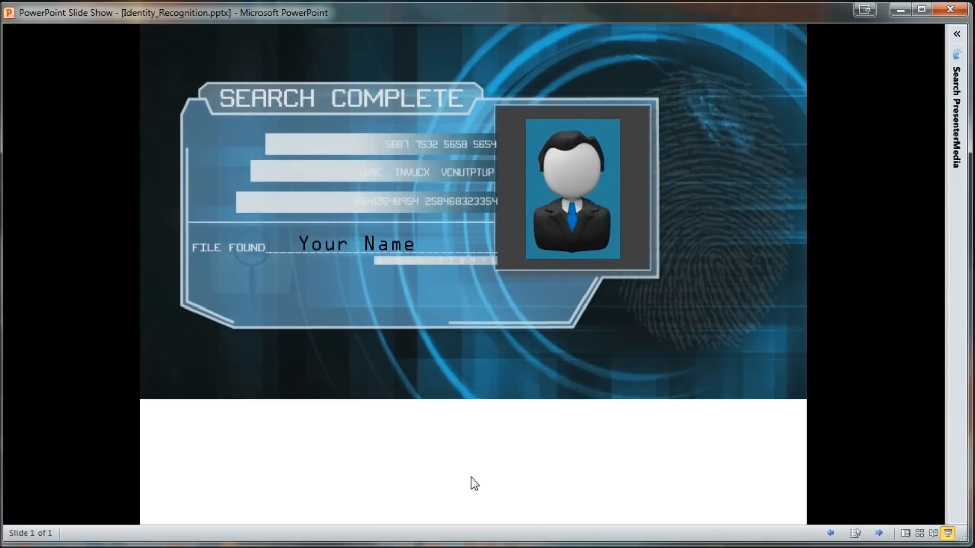
{"action": "key", "text": "Escape"}
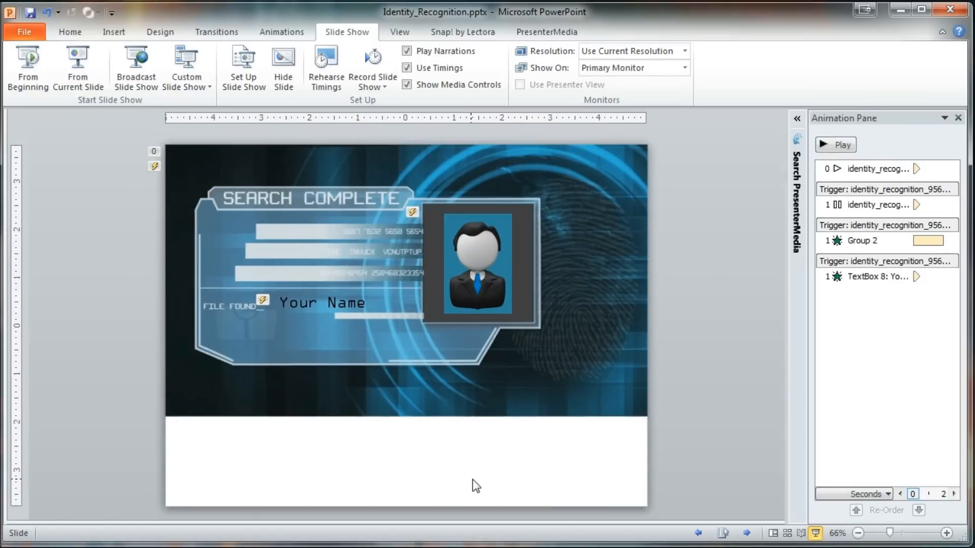